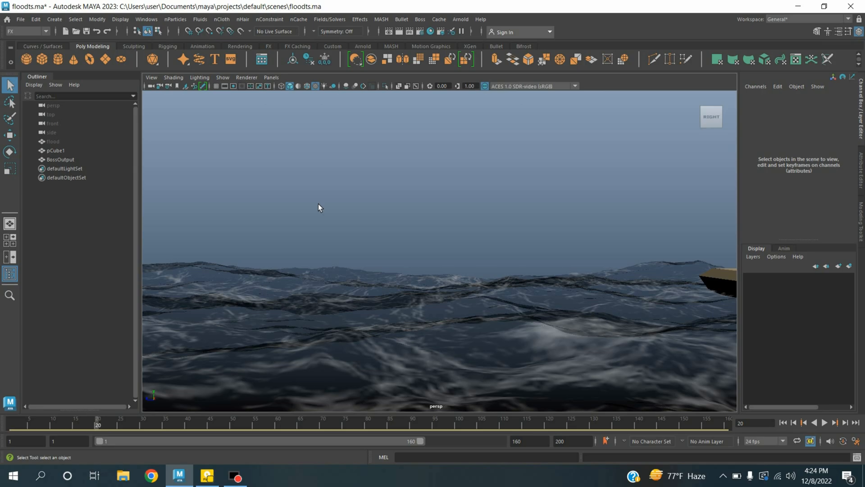
{"action": "mouse_move", "coordinate": [243, 416]}
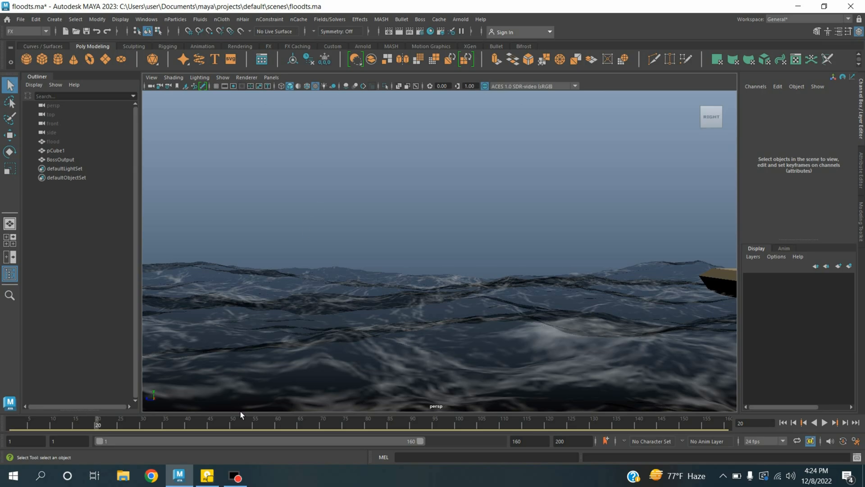
Step: Start a fresh untitled empty scene in place of the ocean scene
{"action": "left_click", "coordinate": [207, 476]}
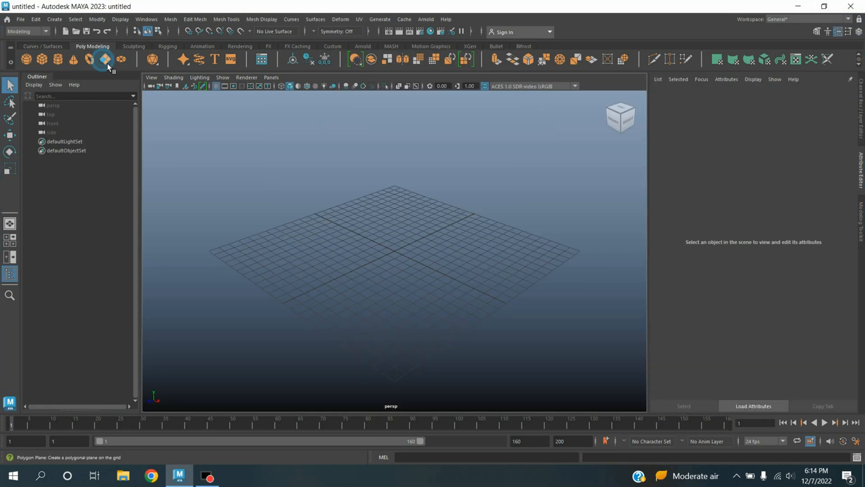
Step: Create a polygon plane scaled to 60 on all axes and named flood
{"action": "left_click", "coordinate": [103, 59]}
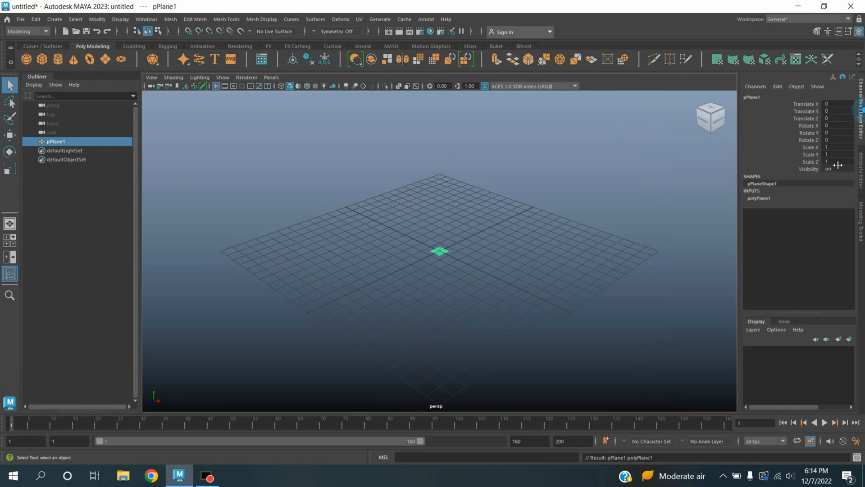
{"action": "left_click", "coordinate": [837, 160]}
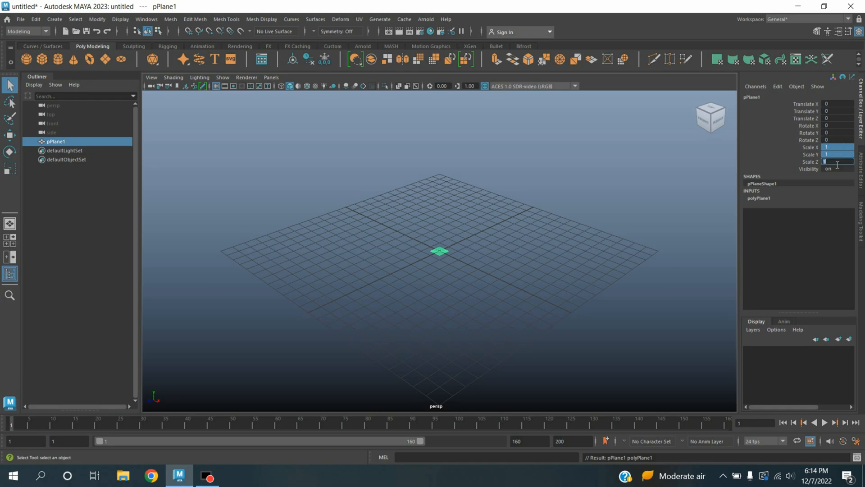
{"action": "type", "text": "60"}
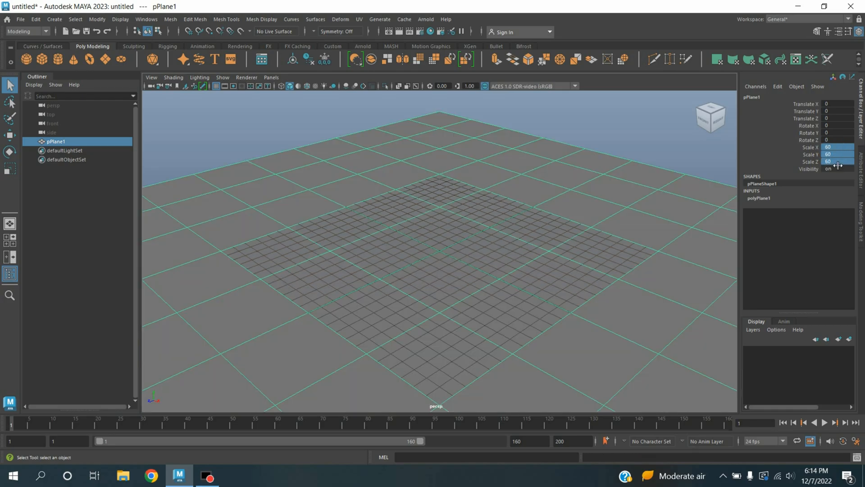
{"action": "left_click", "coordinate": [758, 197]}
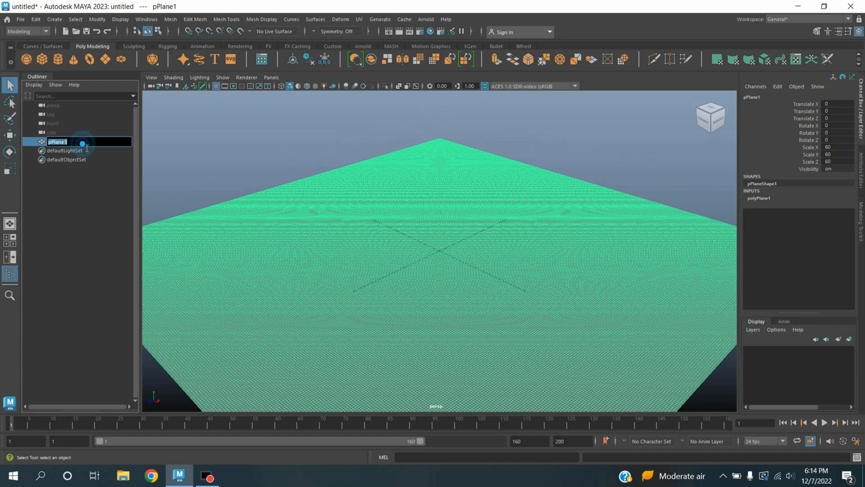
{"action": "type", "text": "flood"}
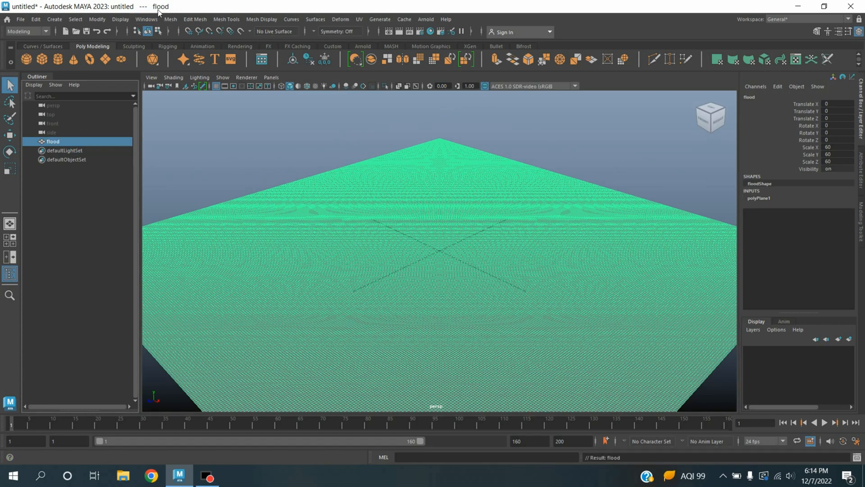
Step: Delete the flood plane's construction history
{"action": "left_click", "coordinate": [36, 20]}
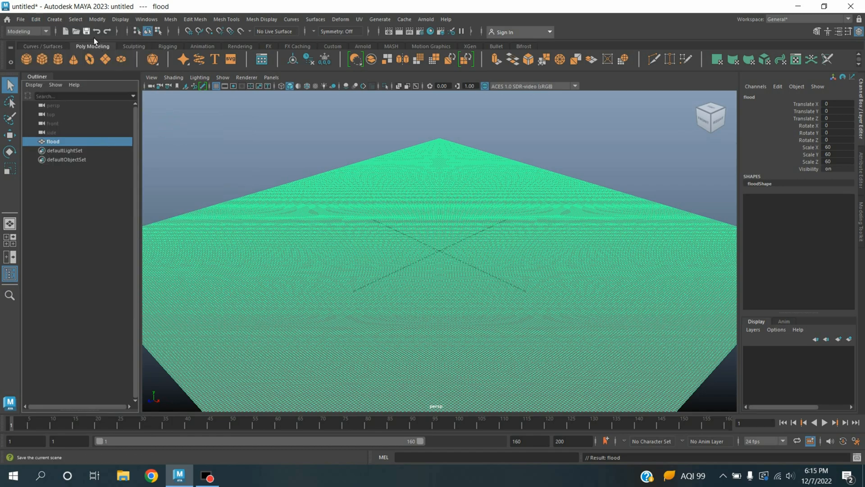
{"action": "left_click", "coordinate": [96, 19]}
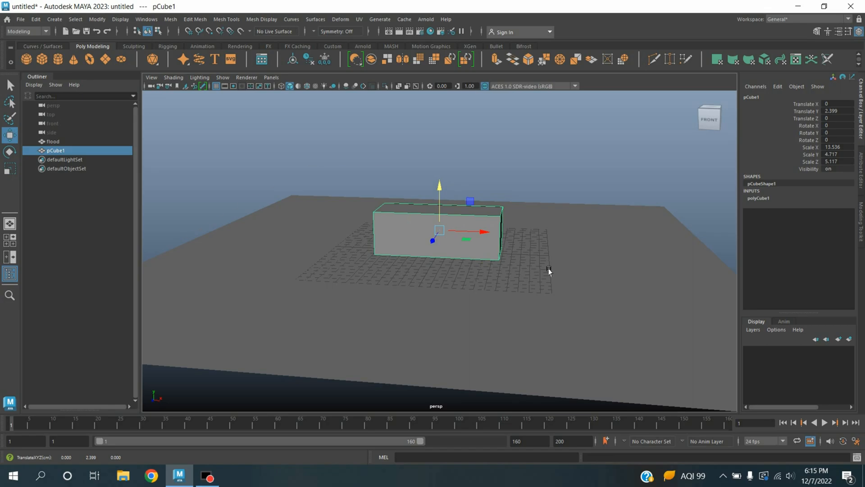
Step: Insert an edge loop around the middle of the boat box with Mesh Tools
{"action": "left_click", "coordinate": [227, 19]}
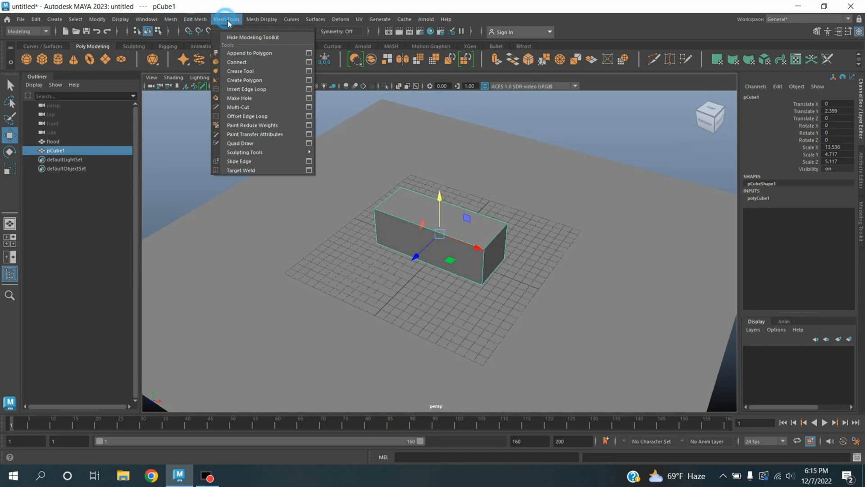
{"action": "left_click", "coordinate": [246, 88]}
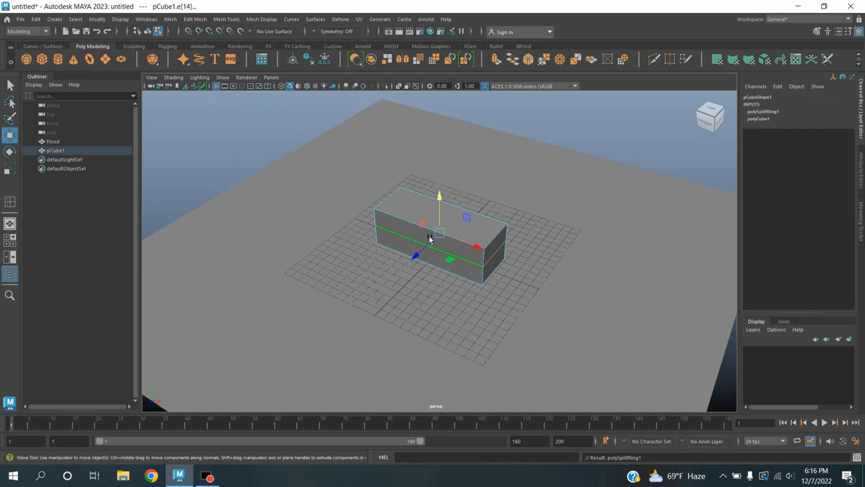
{"action": "left_click_drag", "start_coordinate": [439, 237], "coordinate": [439, 226]}
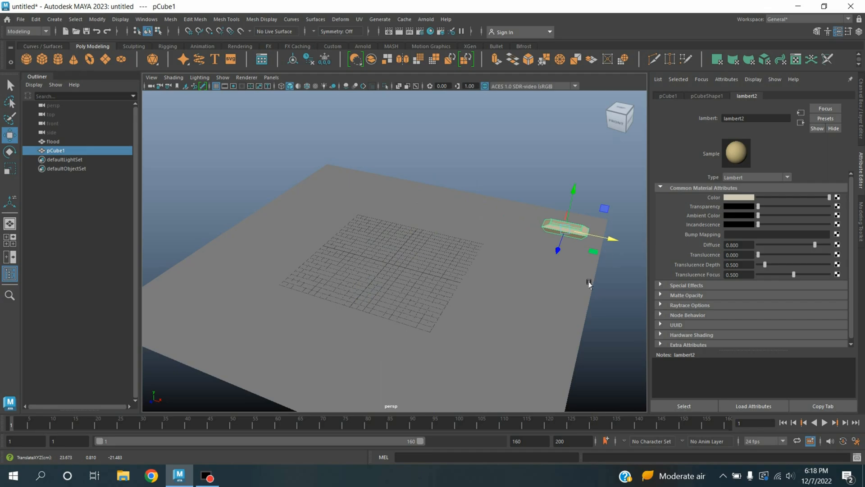
Step: Keyframe the boat box moving to the plane's edge and left side with new headings
{"action": "left_click_drag", "start_coordinate": [589, 284], "coordinate": [588, 198]}
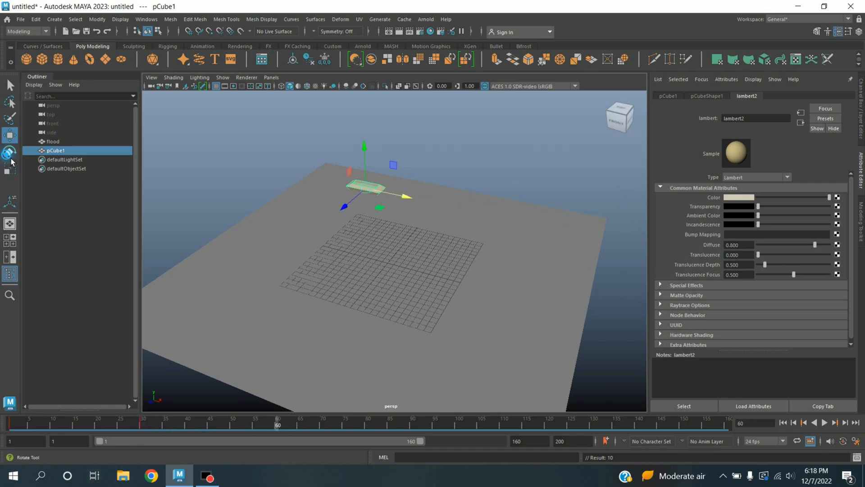
{"action": "left_click", "coordinate": [9, 151]}
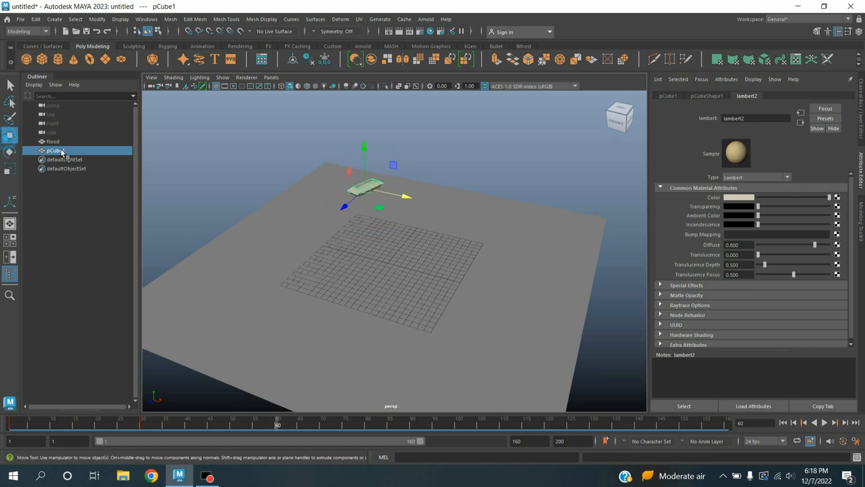
{"action": "left_click_drag", "start_coordinate": [361, 185], "coordinate": [262, 268]}
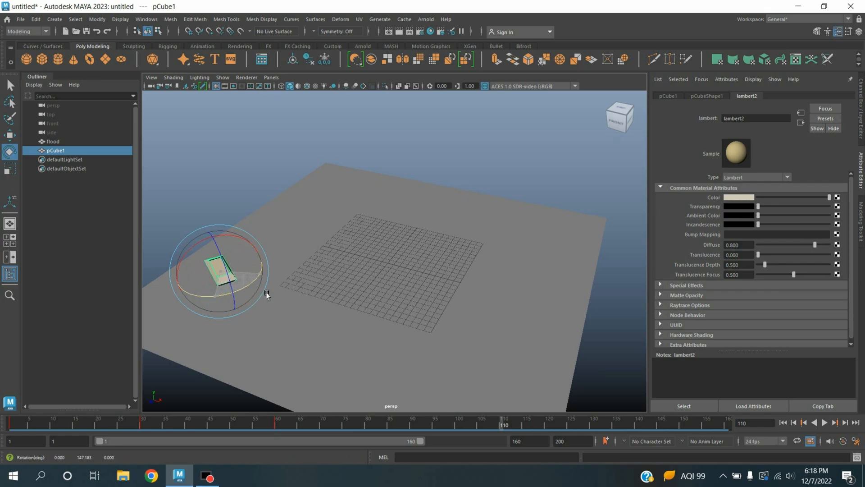
{"action": "left_click_drag", "start_coordinate": [264, 295], "coordinate": [226, 301]}
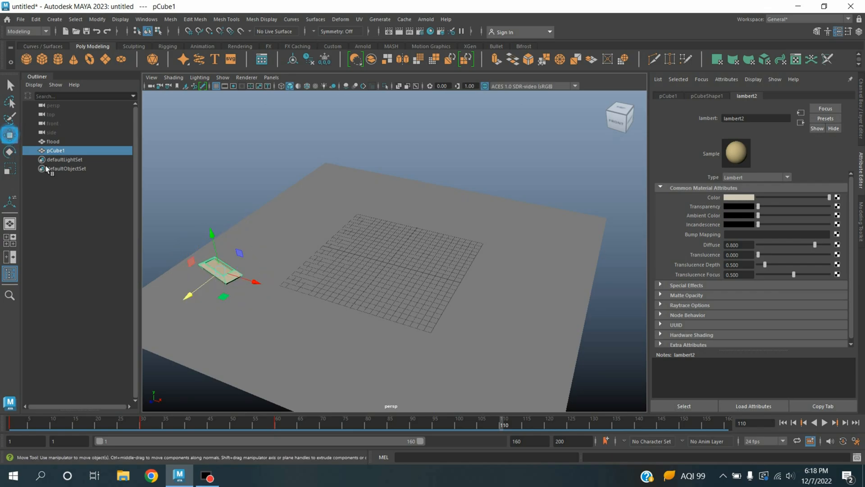
{"action": "left_click_drag", "start_coordinate": [221, 264], "coordinate": [380, 320]}
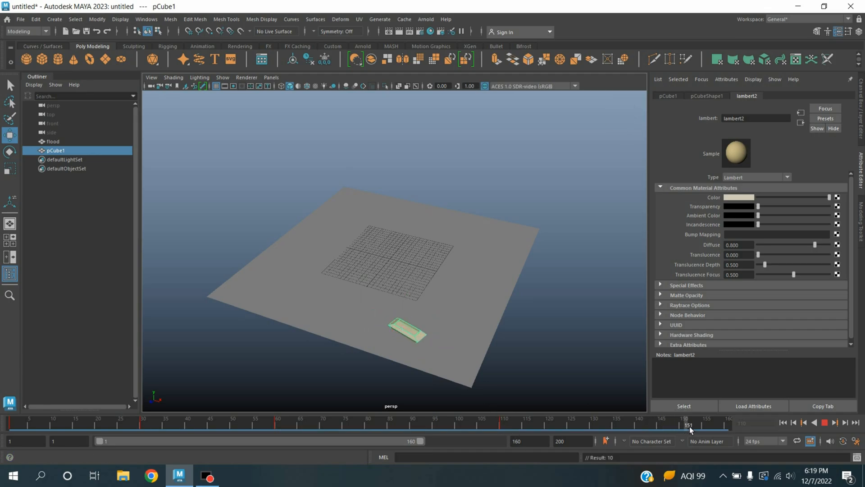
Step: Rotate and move the boat toward the centre and right side at later frames
{"action": "key", "text": "w"}
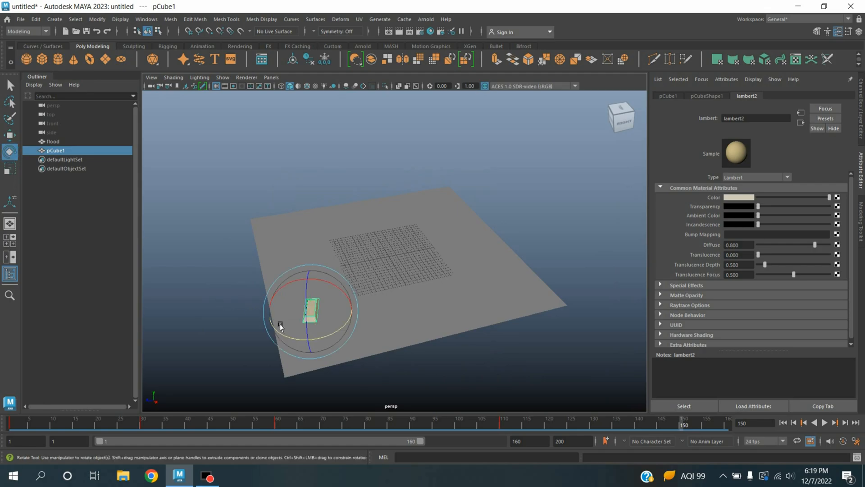
{"action": "left_click_drag", "start_coordinate": [278, 324], "coordinate": [356, 325]}
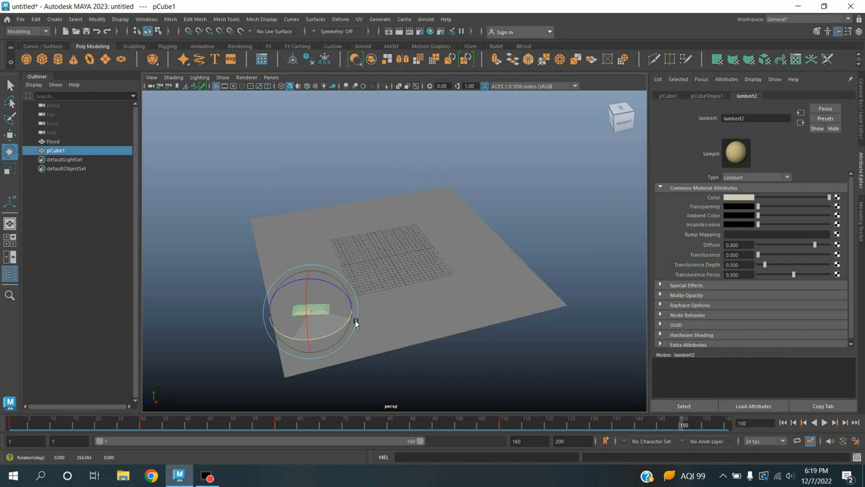
{"action": "left_click", "coordinate": [8, 135]}
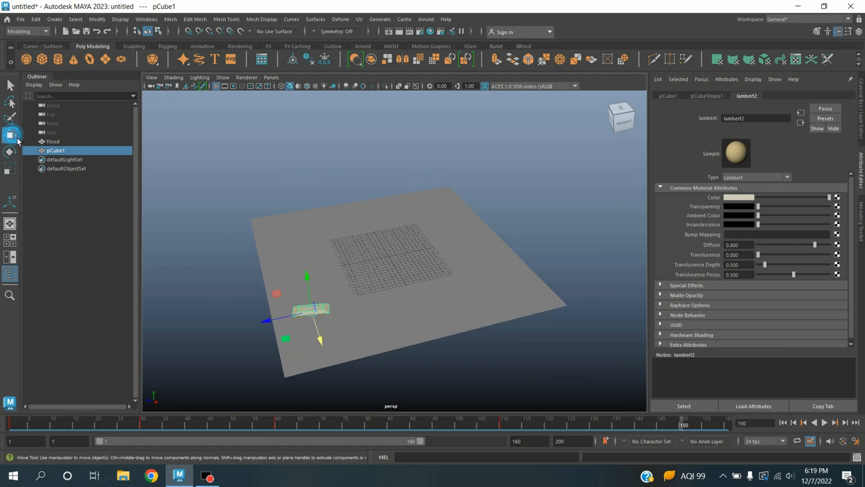
{"action": "left_click_drag", "start_coordinate": [309, 309], "coordinate": [441, 284]}
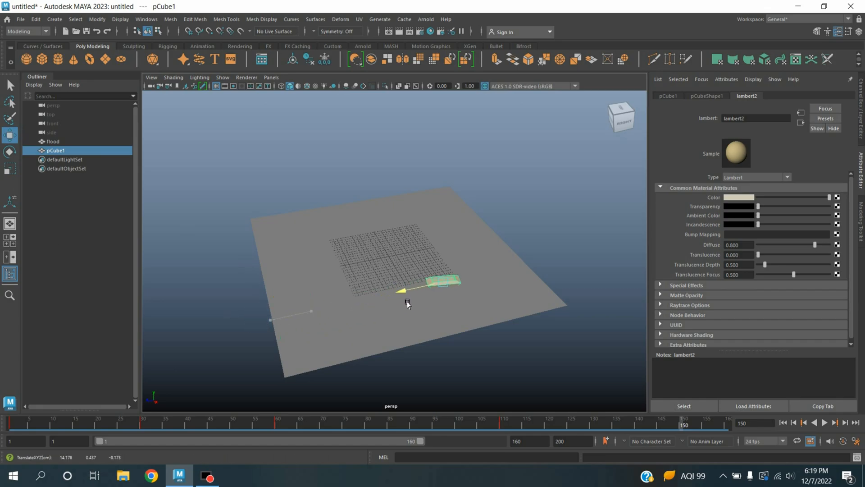
{"action": "left_click_drag", "start_coordinate": [398, 290], "coordinate": [488, 348]}
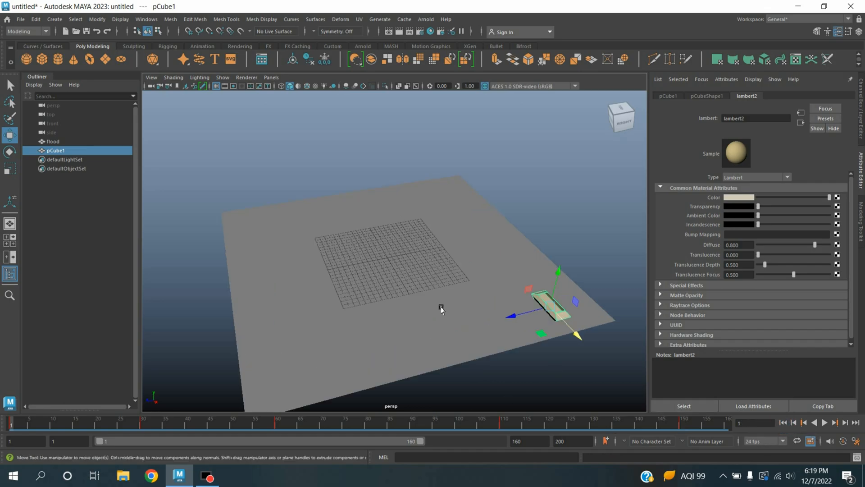
Step: From the FX Boss Ripple/Wave Generator, create BossWaveSolver1 for the flood plane
{"action": "left_click", "coordinate": [53, 141]}
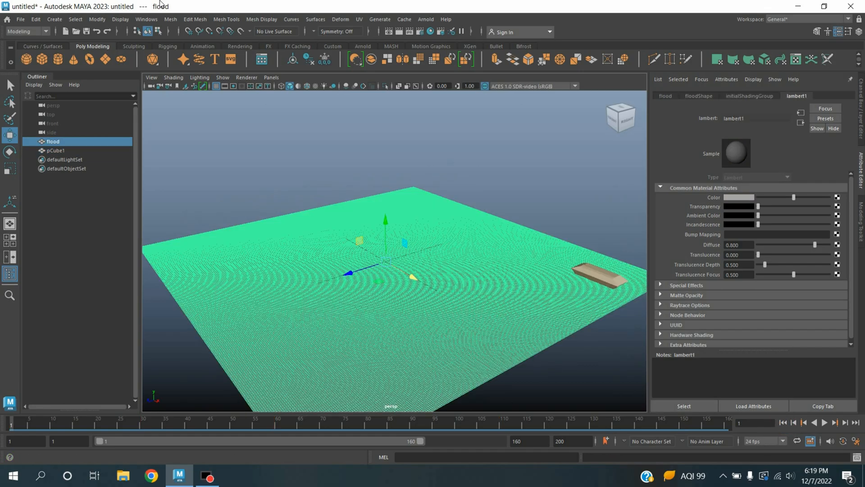
{"action": "left_click", "coordinate": [45, 30]}
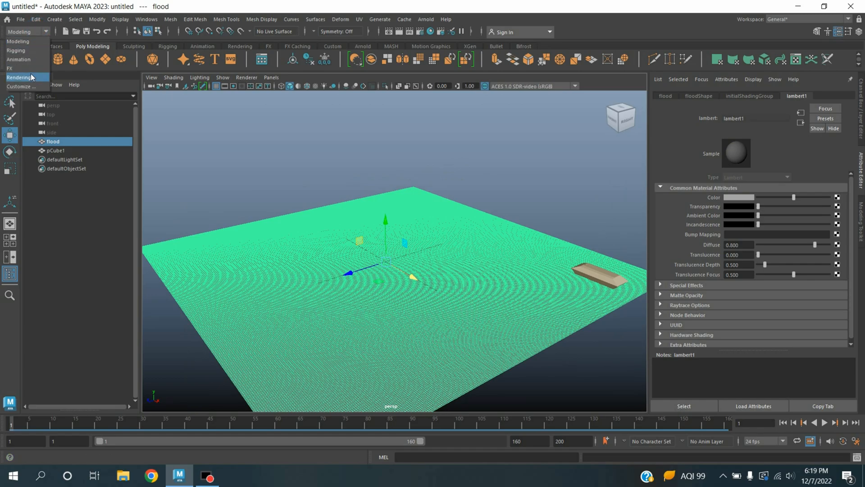
{"action": "left_click", "coordinate": [9, 67]}
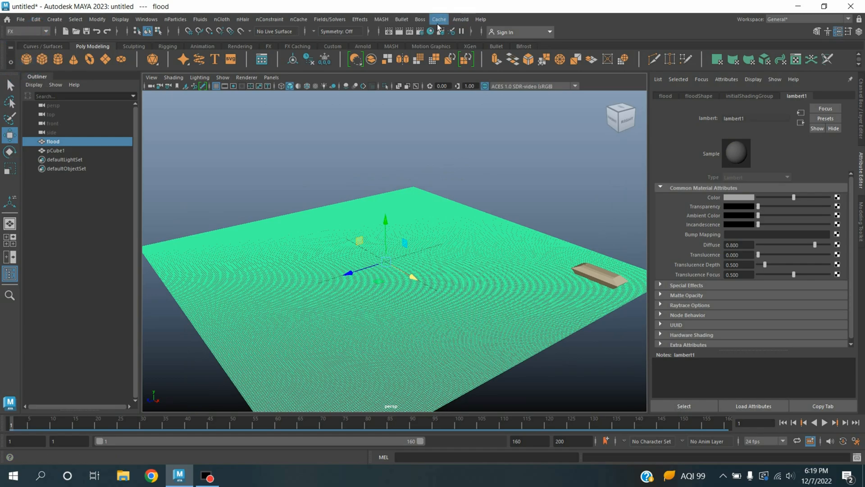
{"action": "left_click", "coordinate": [420, 19]}
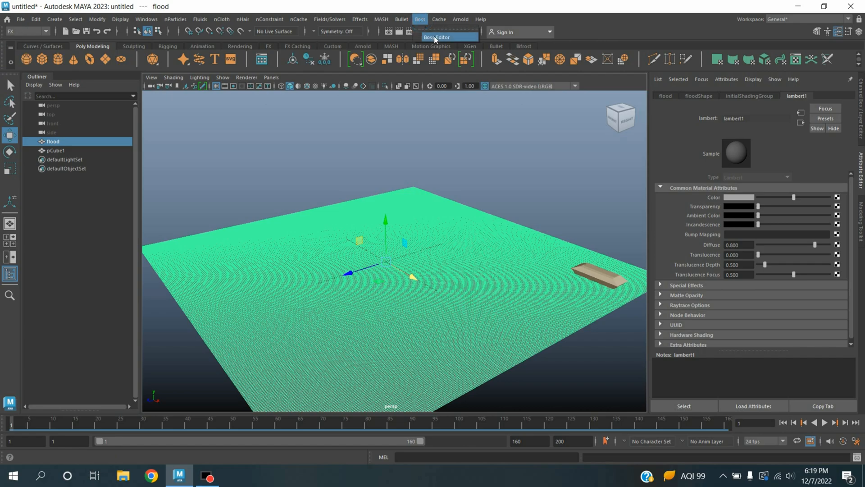
{"action": "left_click", "coordinate": [438, 37]}
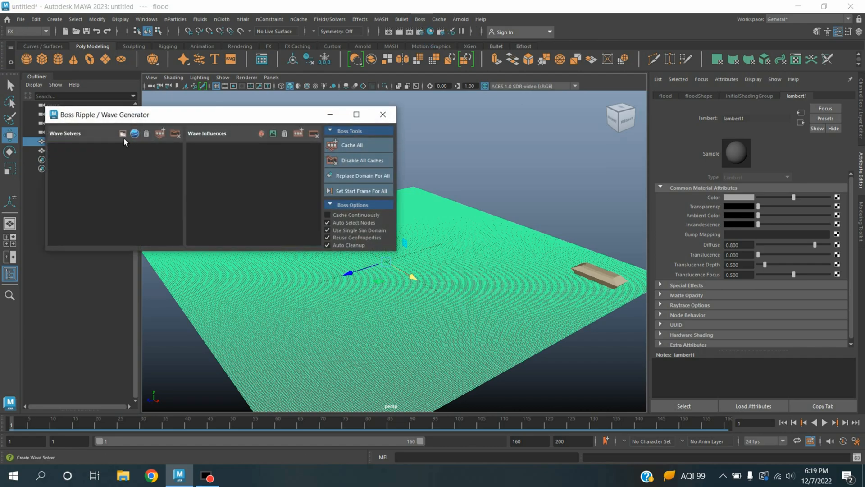
{"action": "mouse_move", "coordinate": [126, 140]}
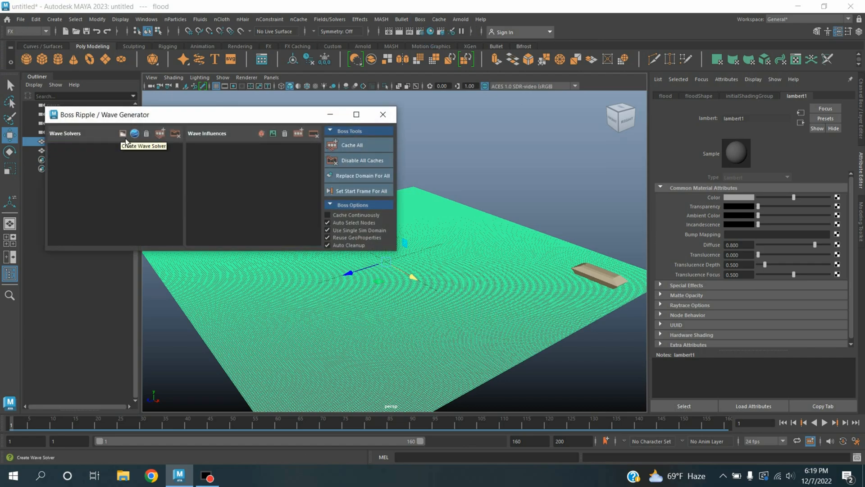
{"action": "left_click", "coordinate": [132, 133]}
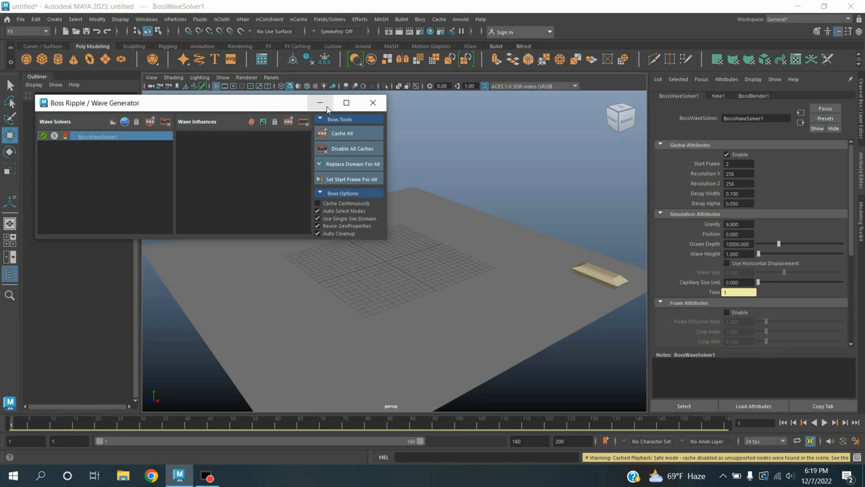
Step: Play the still-flat solver preview, then select the boat cube for the solver
{"action": "left_click", "coordinate": [321, 103]}
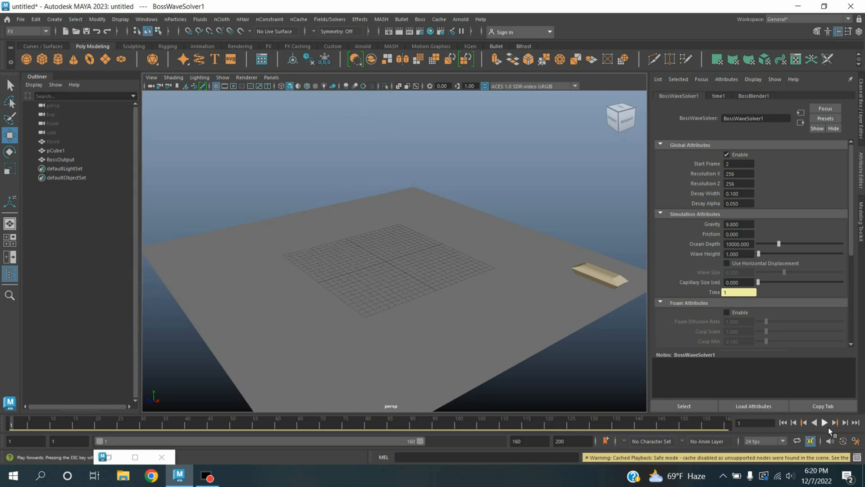
{"action": "left_click", "coordinate": [827, 433]}
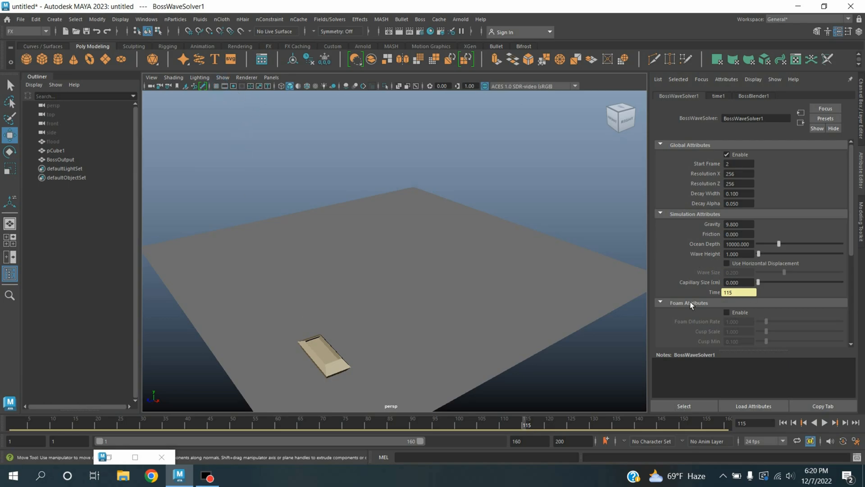
{"action": "left_click", "coordinate": [738, 254]}
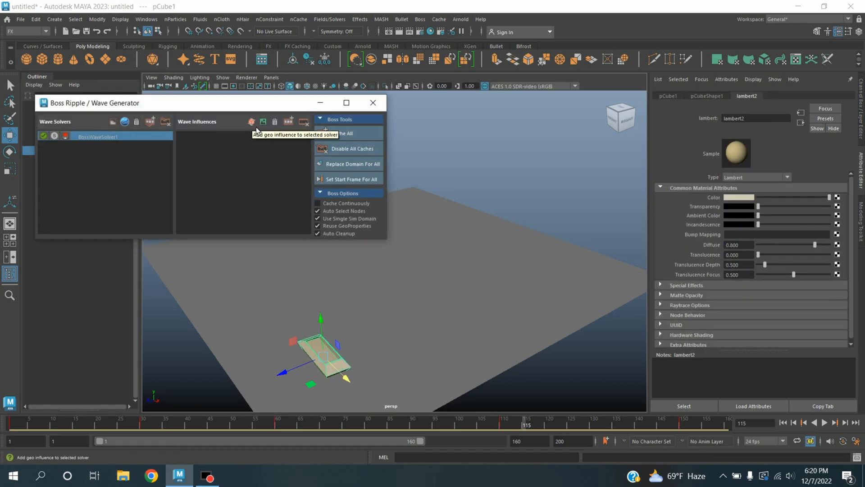
Step: Add the boat cube as a geo influence with amplitude 5 and drag it to make wakes
{"action": "left_click", "coordinate": [251, 122]}
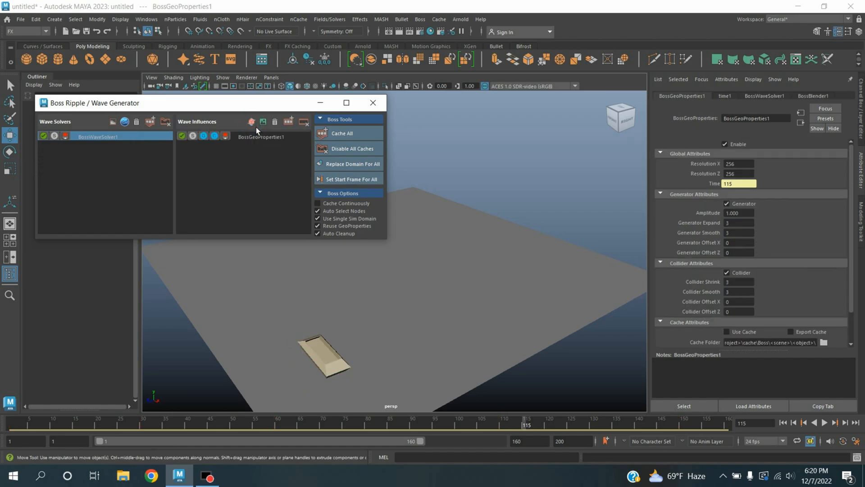
{"action": "left_click", "coordinate": [373, 103]}
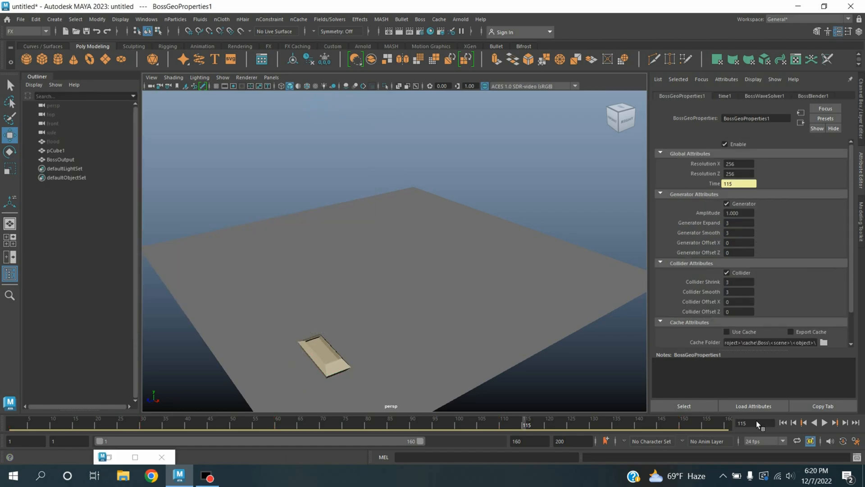
{"action": "left_click", "coordinate": [834, 435]}
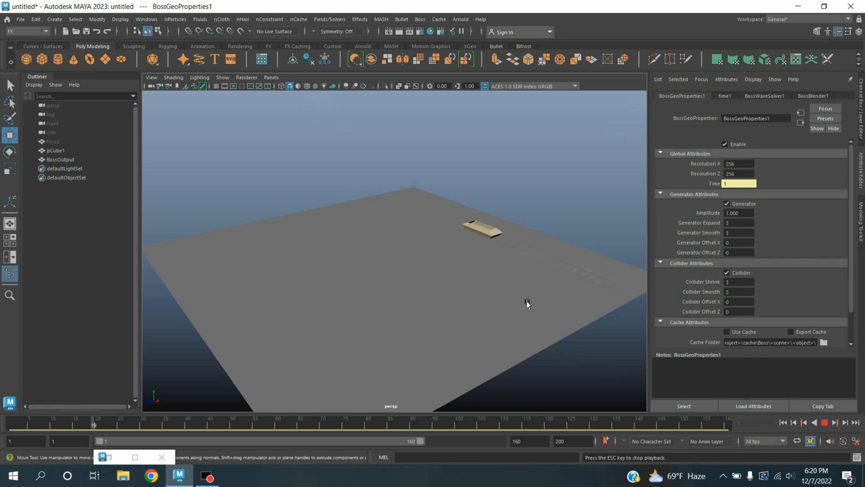
{"action": "left_click_drag", "start_coordinate": [524, 304], "coordinate": [509, 322]}
{"action": "type", "text": "5.000"}
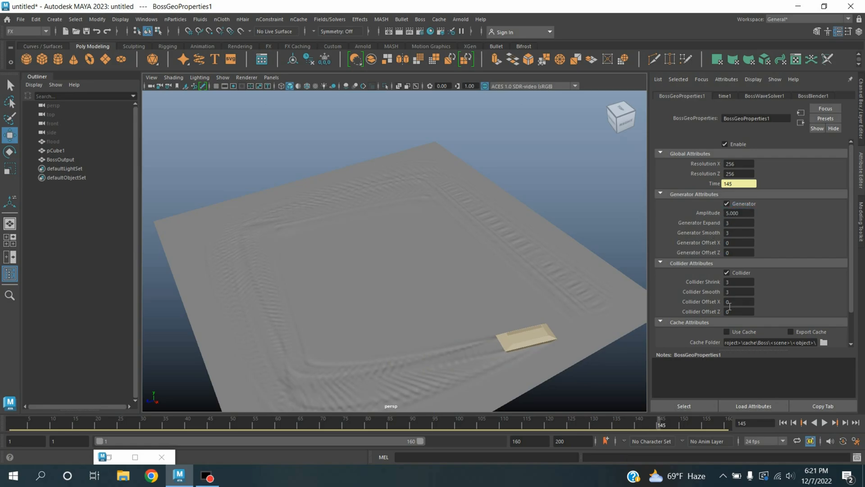
{"action": "left_click", "coordinate": [805, 423]}
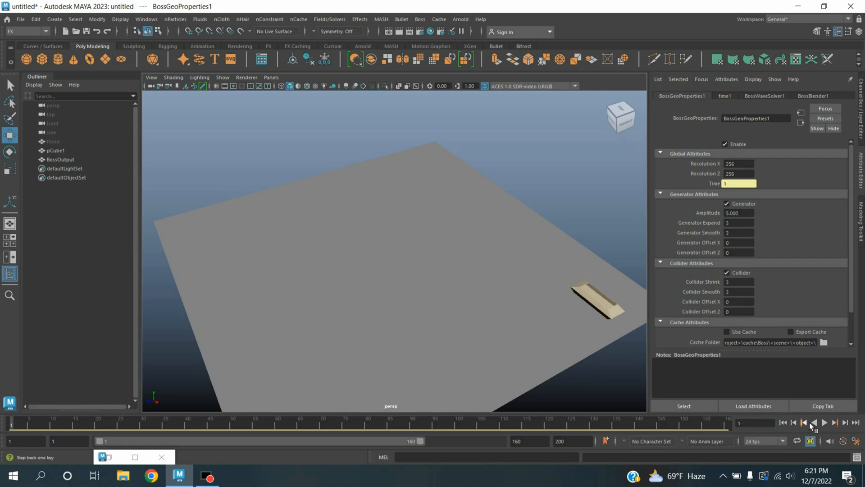
{"action": "left_click", "coordinate": [831, 423]}
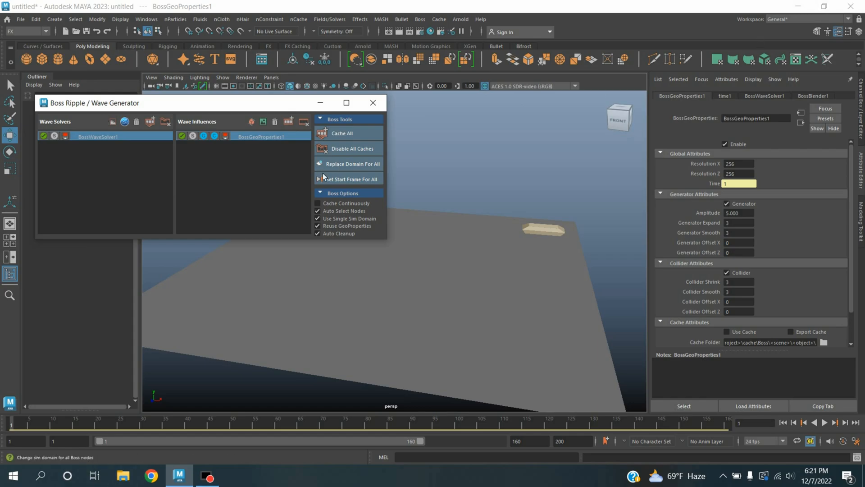
Step: Create a spectral wave solver named BossSpectralwaterfoam with wave height 2
{"action": "left_click", "coordinate": [124, 122]}
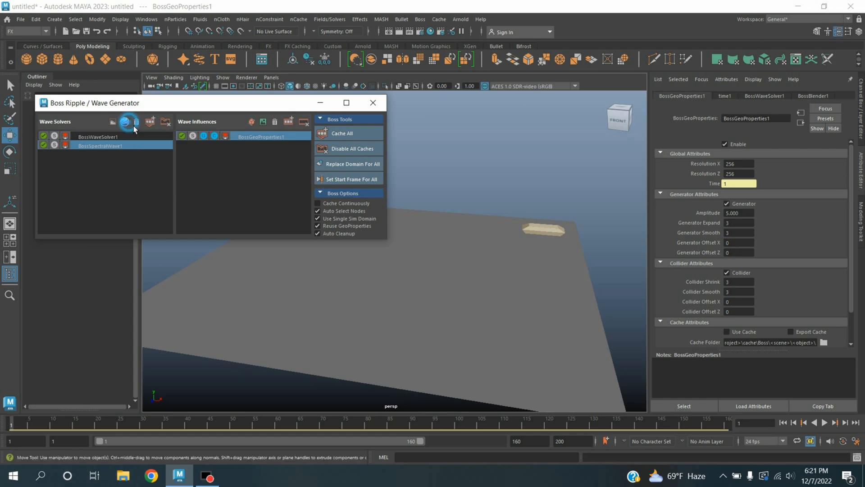
{"action": "left_click", "coordinate": [99, 145]}
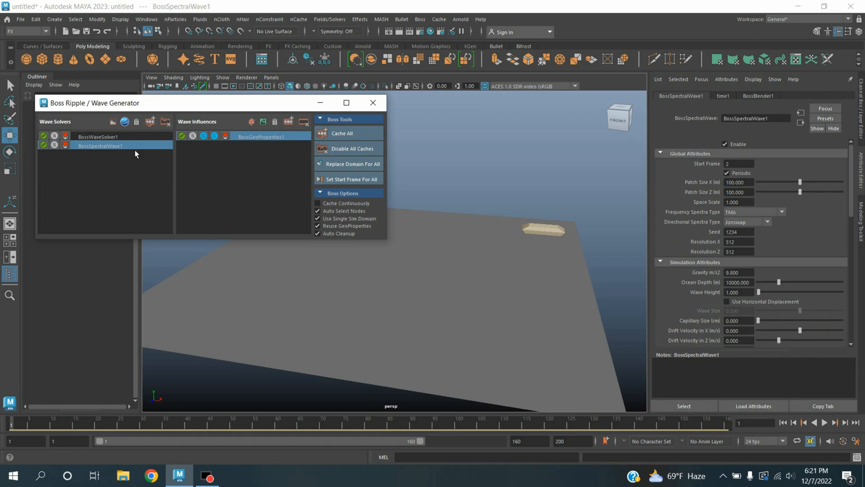
{"action": "double_click", "coordinate": [100, 145]}
{"action": "type", "text": "waterfoam"}
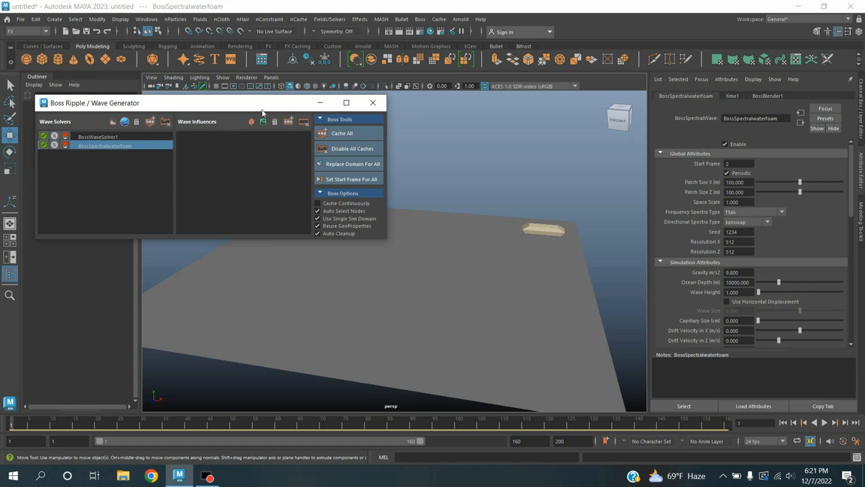
{"action": "left_click", "coordinate": [372, 102]}
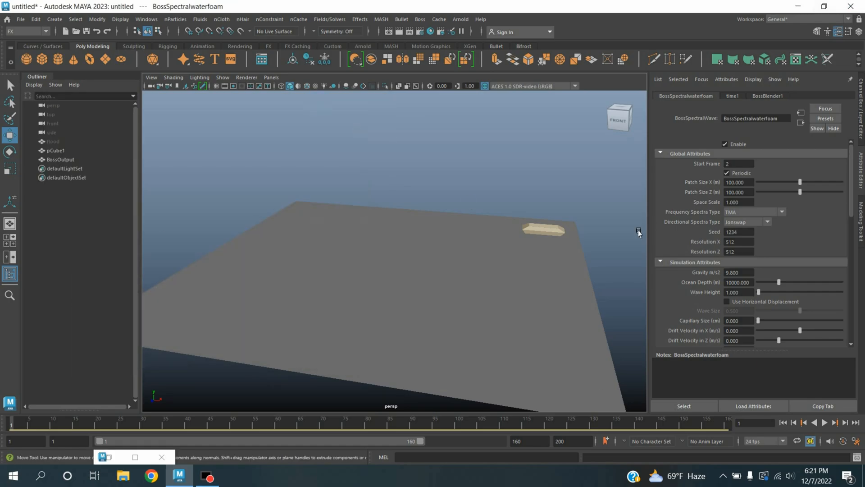
{"action": "mouse_move", "coordinate": [716, 303]}
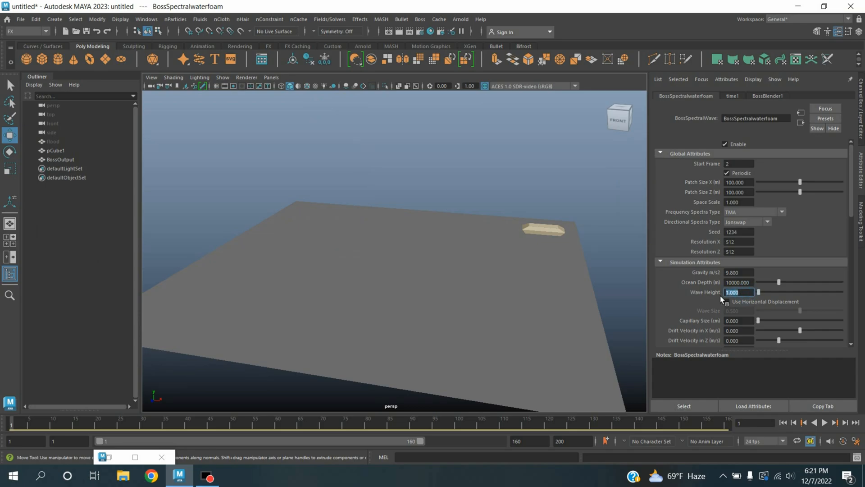
{"action": "type", "text": "2"}
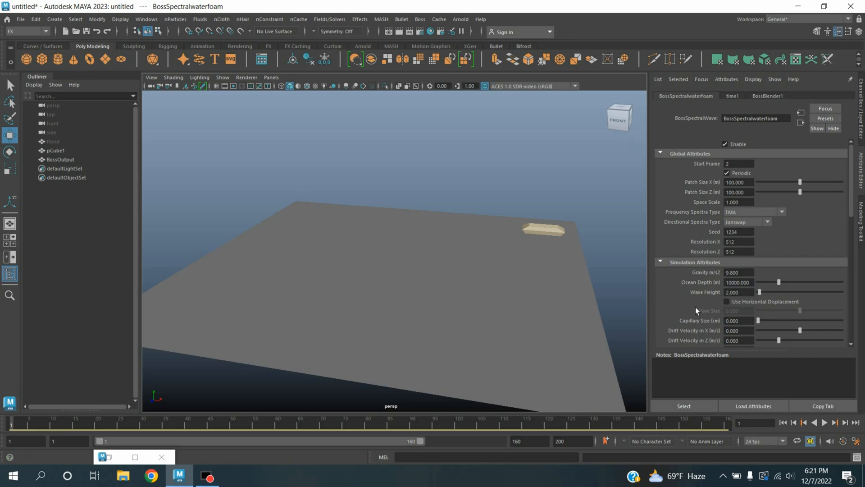
Step: Play back the rolling spectral ocean to preview the waves
{"action": "left_click", "coordinate": [826, 435]}
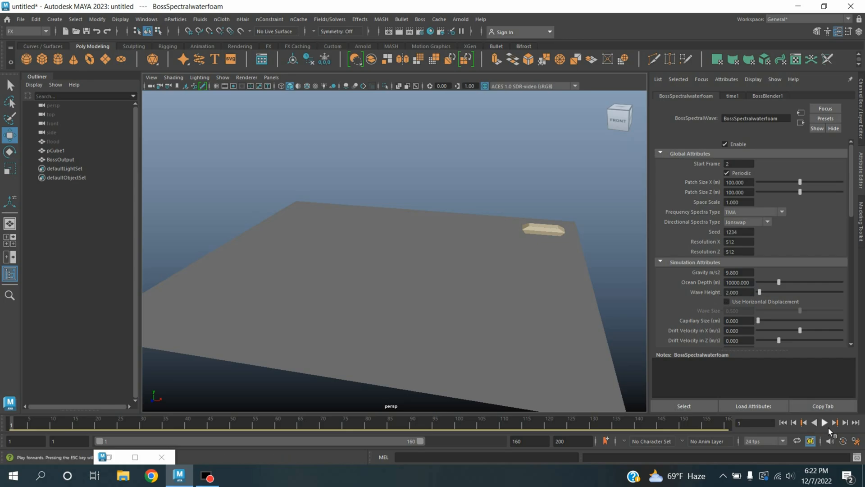
{"action": "left_click", "coordinate": [827, 423]}
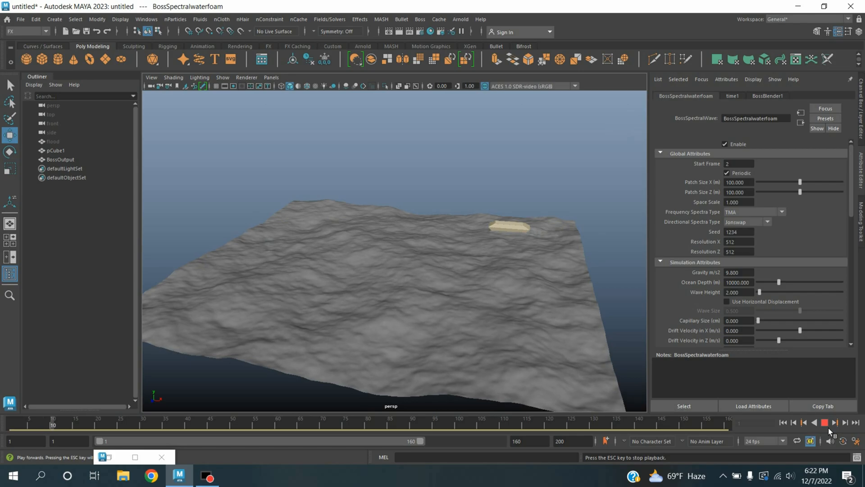
{"action": "left_click", "coordinate": [827, 424]}
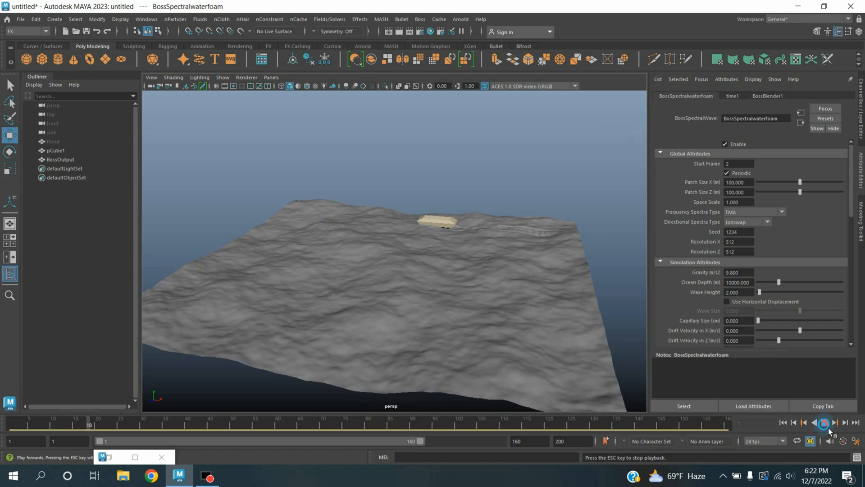
{"action": "left_click", "coordinate": [726, 301]}
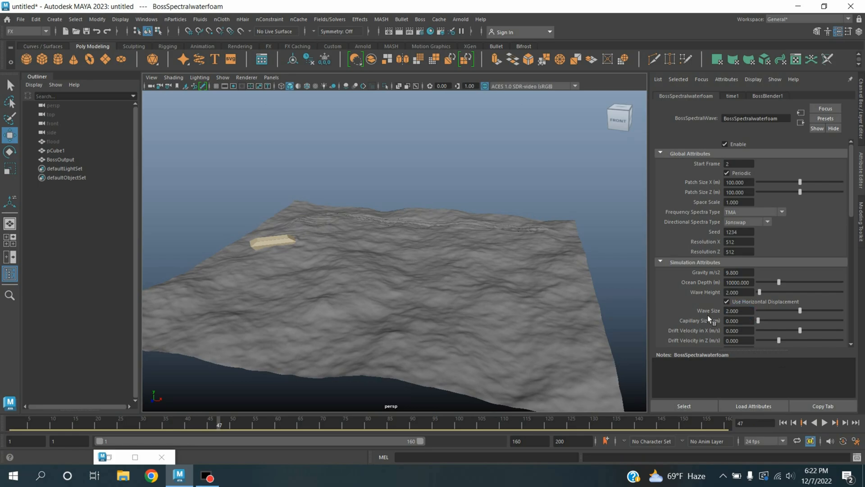
Step: Enable Use Horizontal Displacement on BossSpectralwaterfoam and play the choppier ocean
{"action": "left_click", "coordinate": [830, 422]}
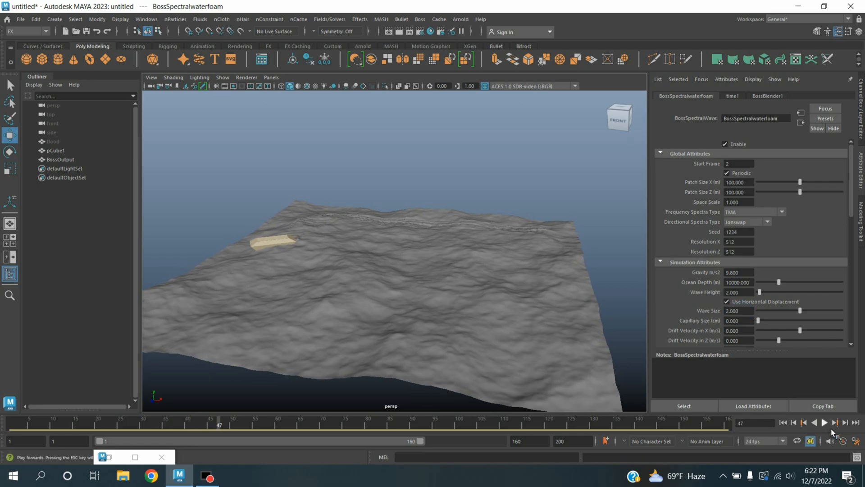
{"action": "left_click", "coordinate": [834, 425]}
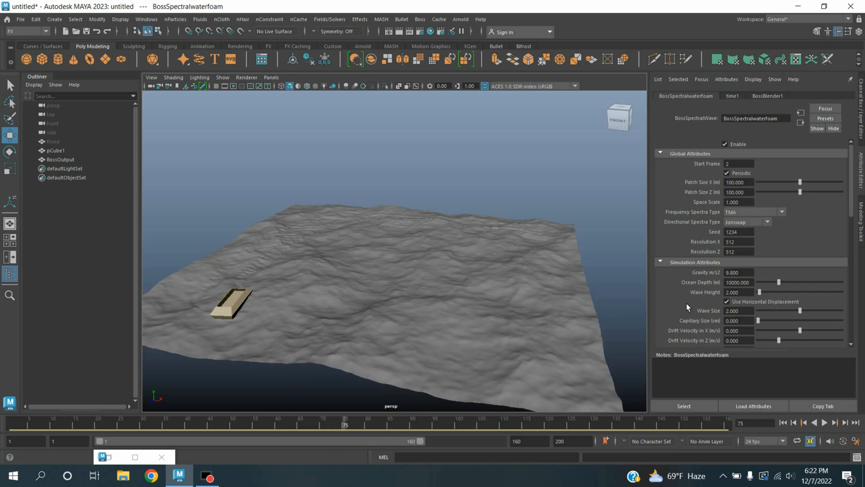
{"action": "scroll", "scroll_direction": "down", "scroll_amount": 3}
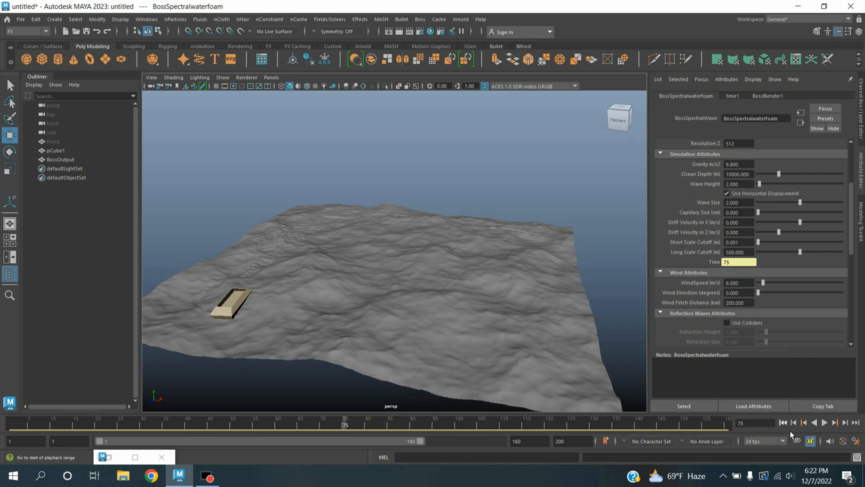
{"action": "left_click", "coordinate": [831, 435]}
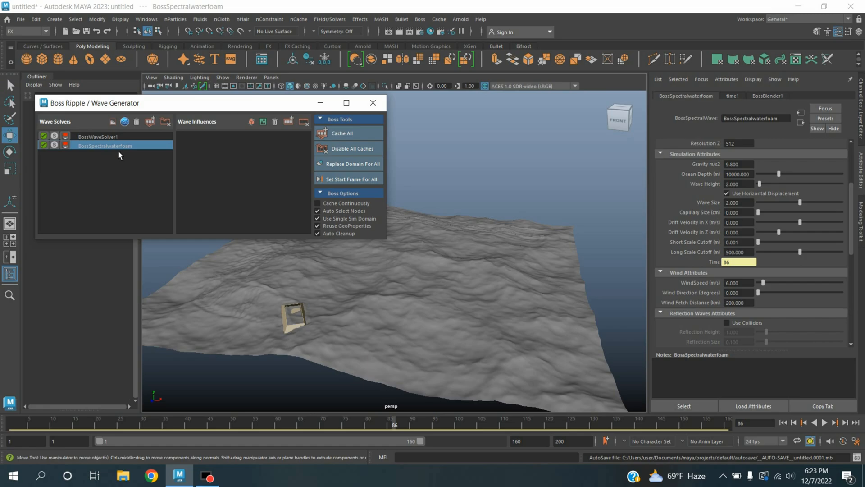
Step: Enable foam under Foam Attributes, adjust Cusp Min, and play the foam preview
{"action": "left_click", "coordinate": [373, 103]}
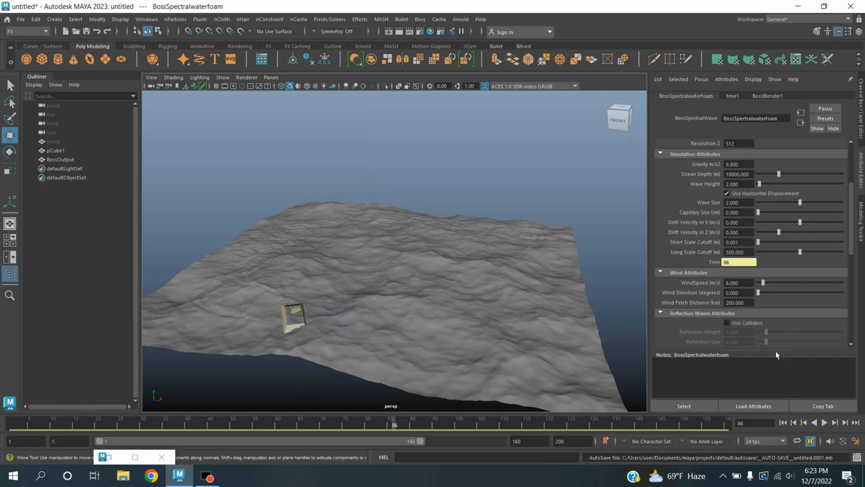
{"action": "scroll", "scroll_direction": "down", "scroll_amount": 3}
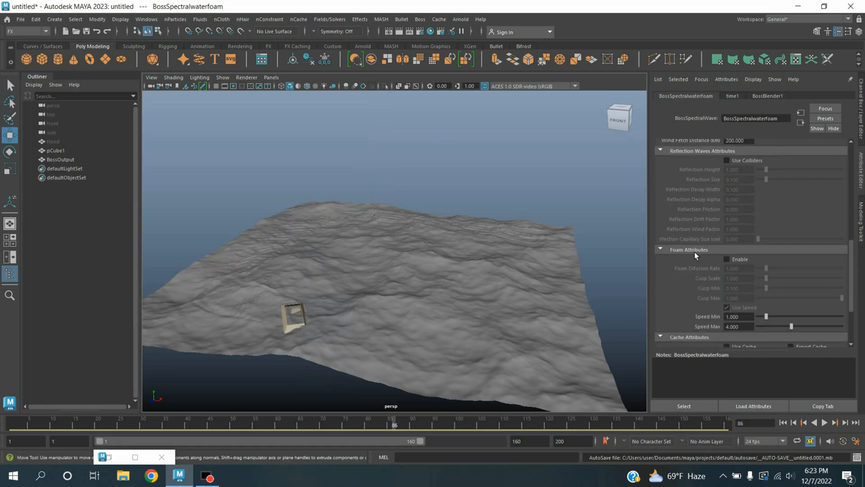
{"action": "left_click", "coordinate": [726, 260]}
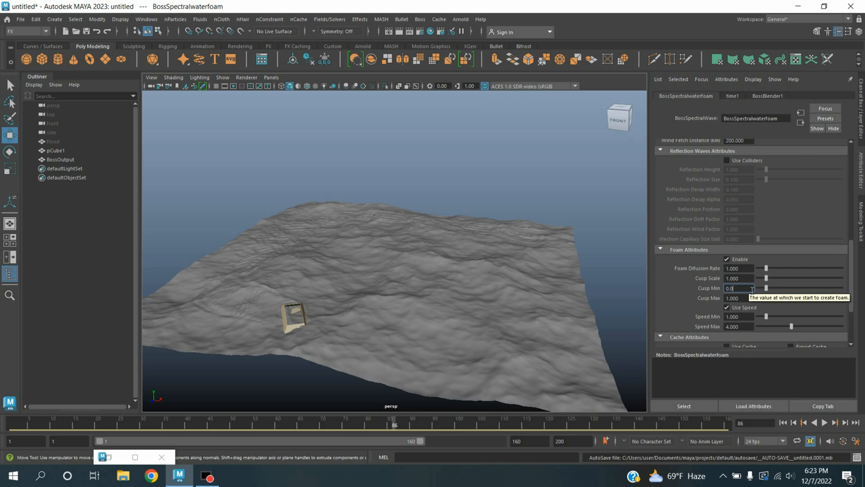
{"action": "left_click", "coordinate": [822, 424]}
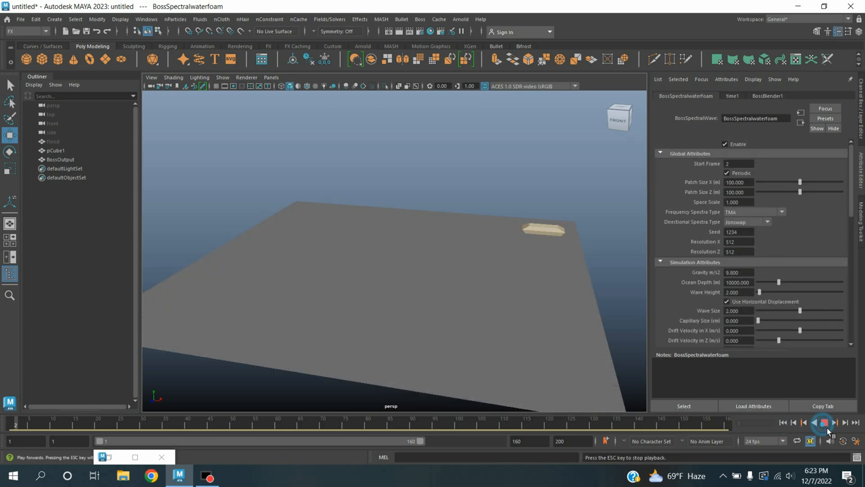
{"action": "left_click", "coordinate": [829, 424]}
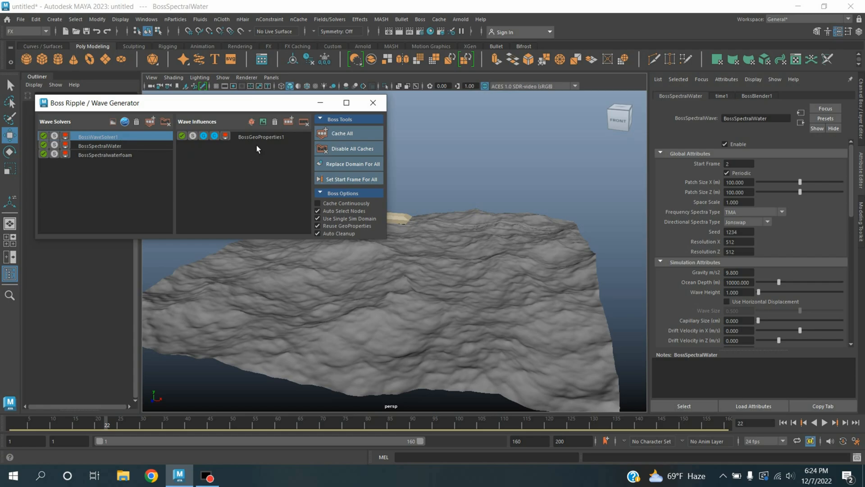
Step: Review BossGeoProperties1, replay the ocean, and retune BossSpectralWater's wave height
{"action": "left_click", "coordinate": [260, 137]}
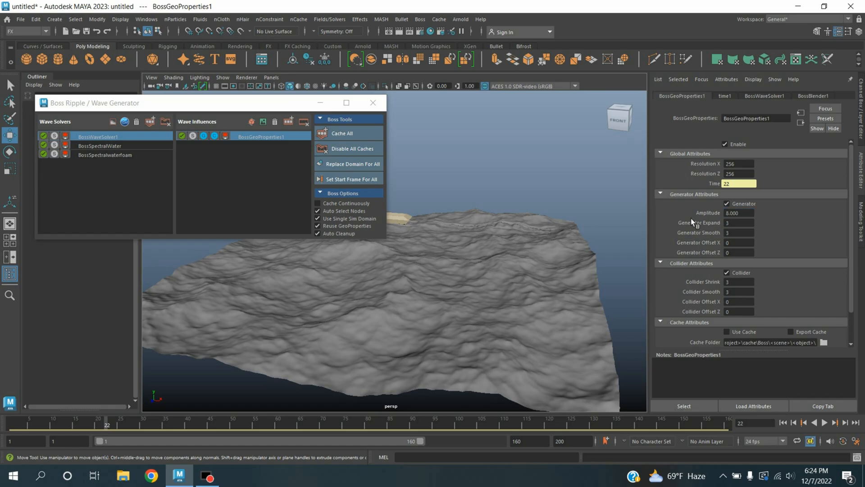
{"action": "left_click", "coordinate": [373, 103]}
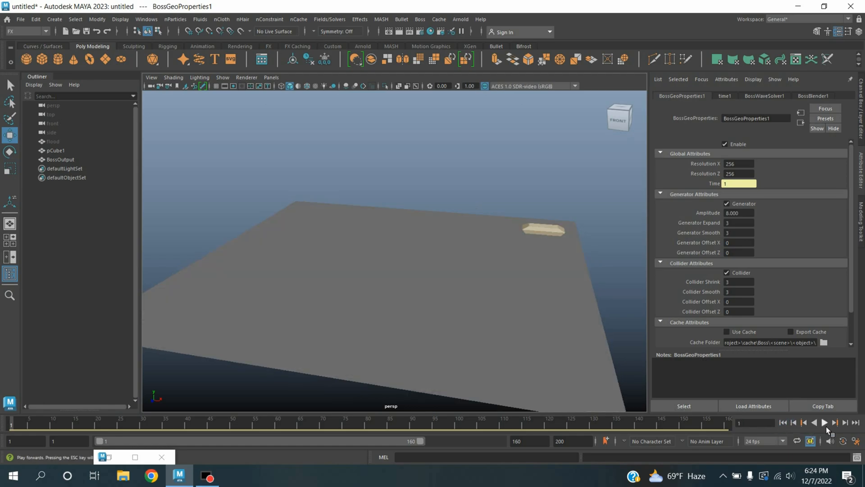
{"action": "left_click", "coordinate": [831, 434]}
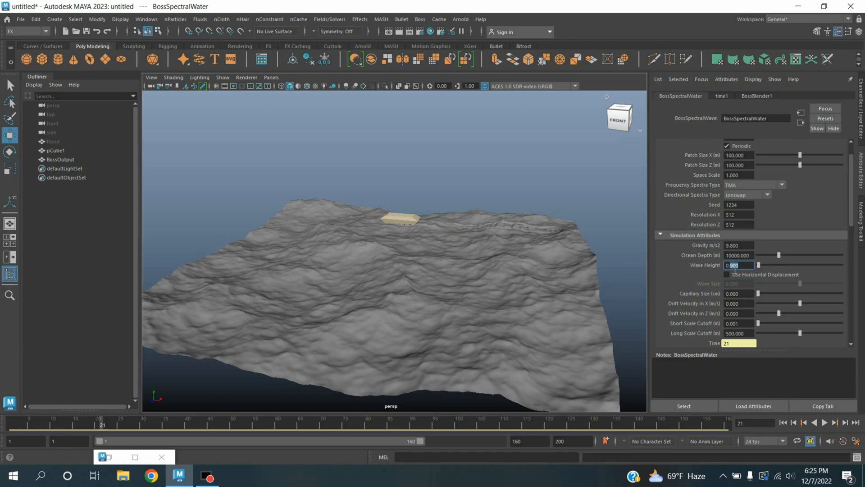
{"action": "left_click", "coordinate": [831, 423]}
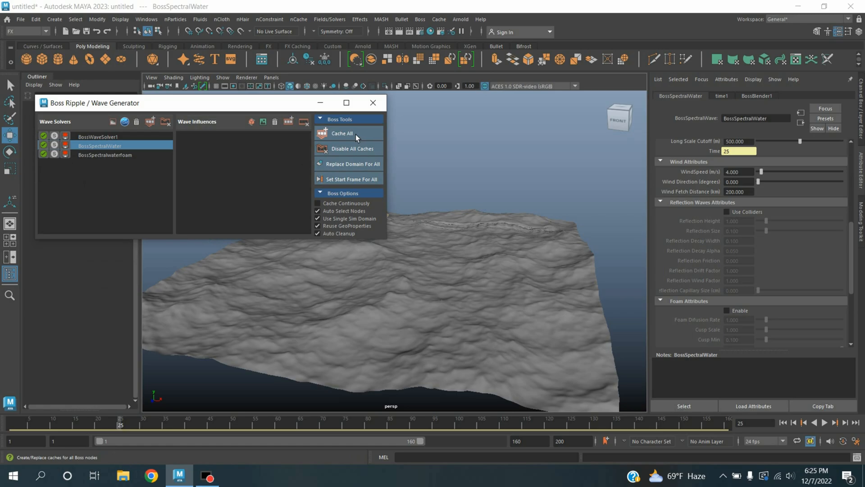
Step: Cache all Boss wave solvers so the ocean plays back from cached files
{"action": "left_click", "coordinate": [343, 133]}
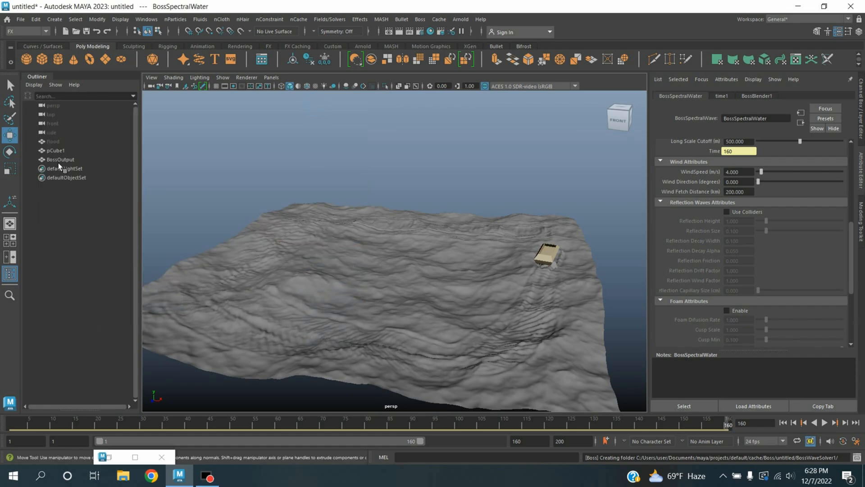
Step: Assign BossOutput an aiStandardSurface named 'water' with the Deep_Water preset
{"action": "left_click", "coordinate": [59, 158]}
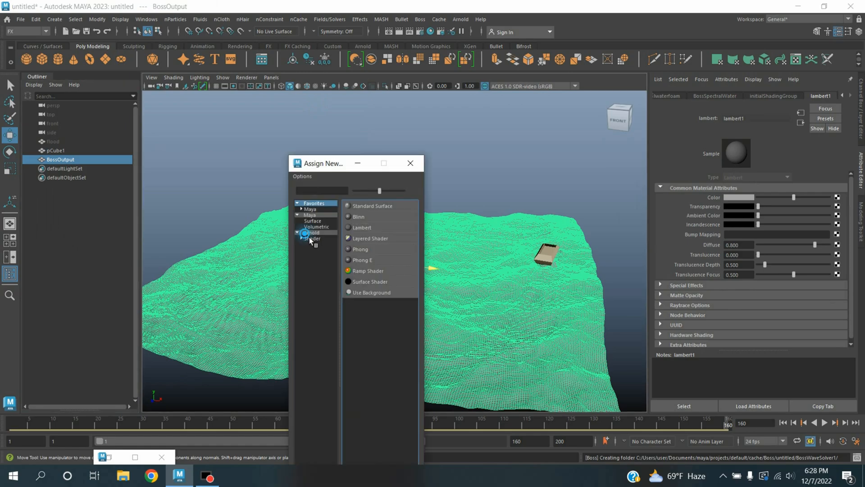
{"action": "left_click", "coordinate": [312, 238]}
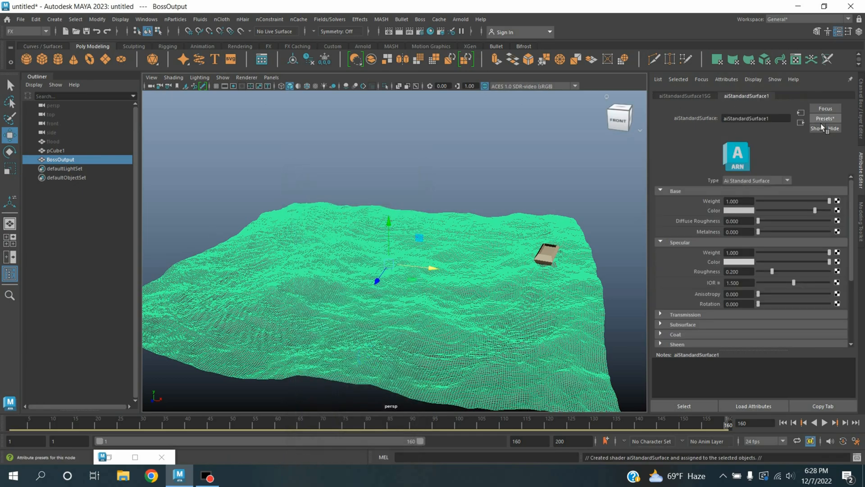
{"action": "double_click", "coordinate": [755, 118]}
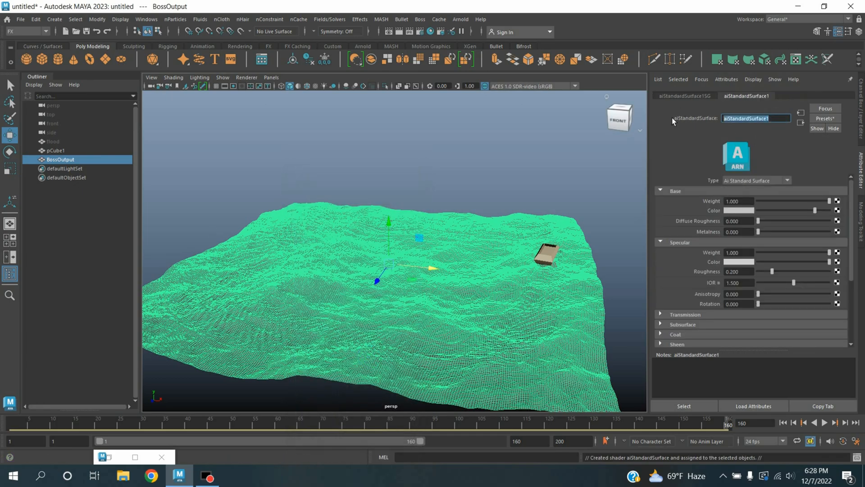
{"action": "type", "text": "water"}
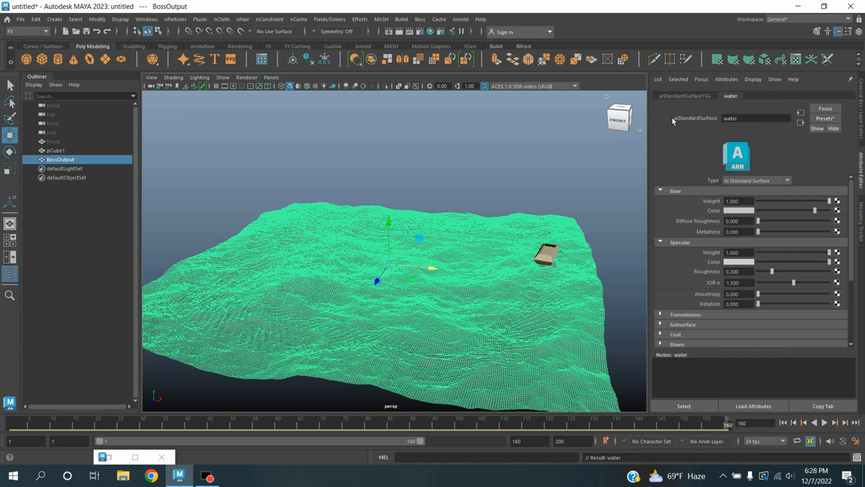
{"action": "left_click", "coordinate": [825, 119]}
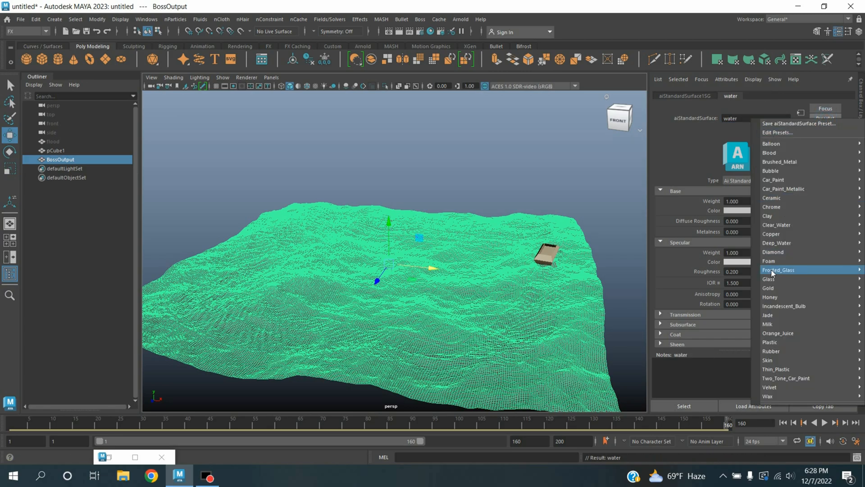
{"action": "mouse_move", "coordinate": [777, 242]}
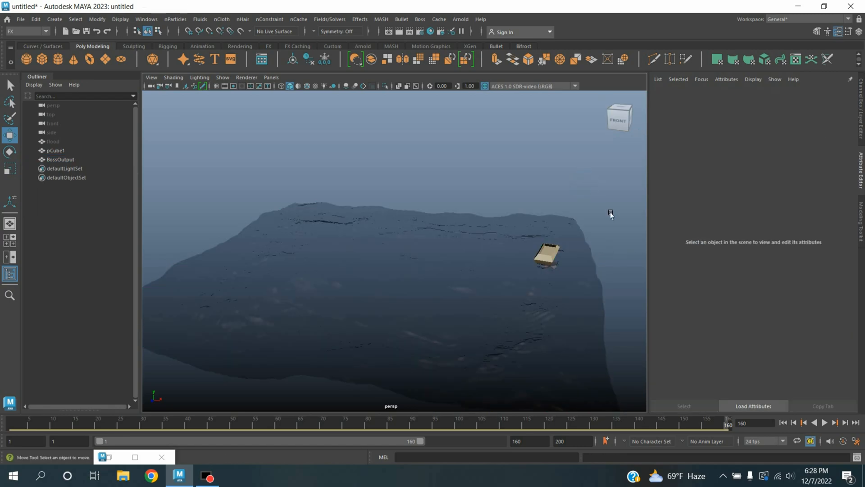
{"action": "left_click", "coordinate": [59, 160]}
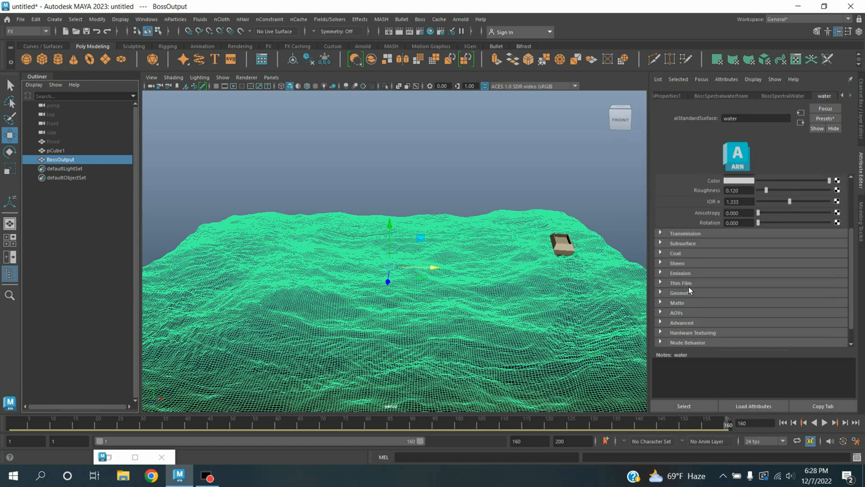
Step: Attach a File texture to the water shader's Emission Color and browse to the project folder
{"action": "left_click", "coordinate": [679, 272]}
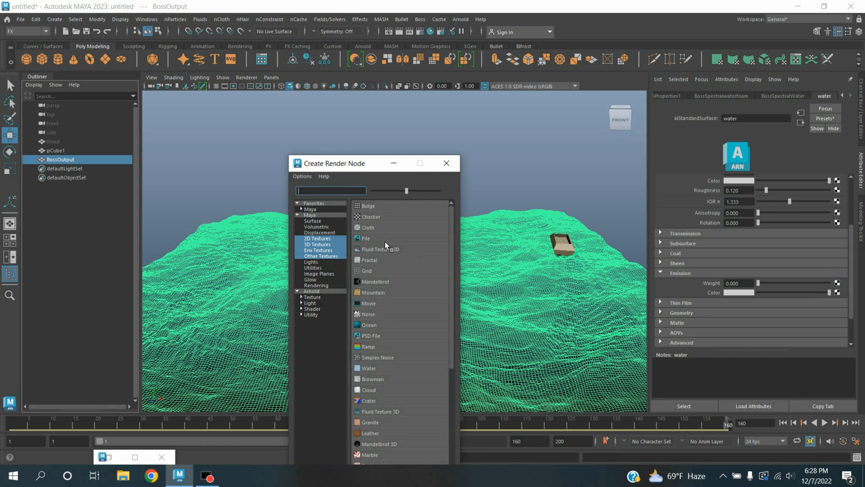
{"action": "left_click", "coordinate": [365, 238]}
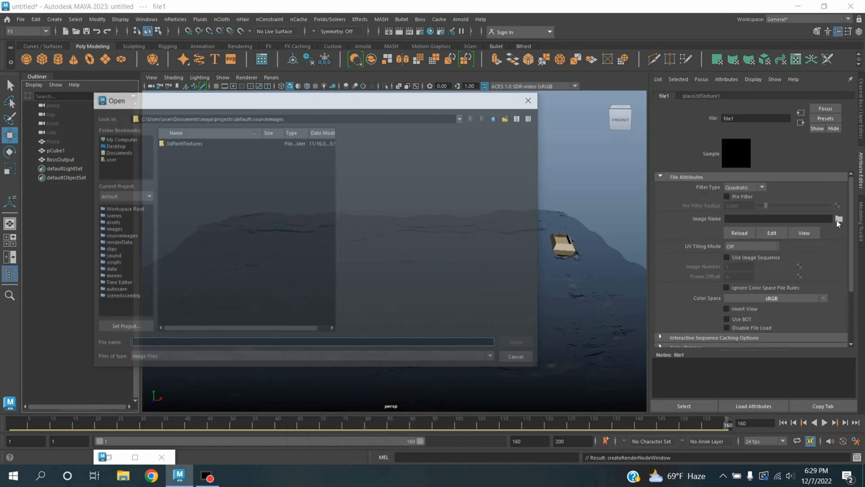
{"action": "left_click", "coordinate": [119, 152]}
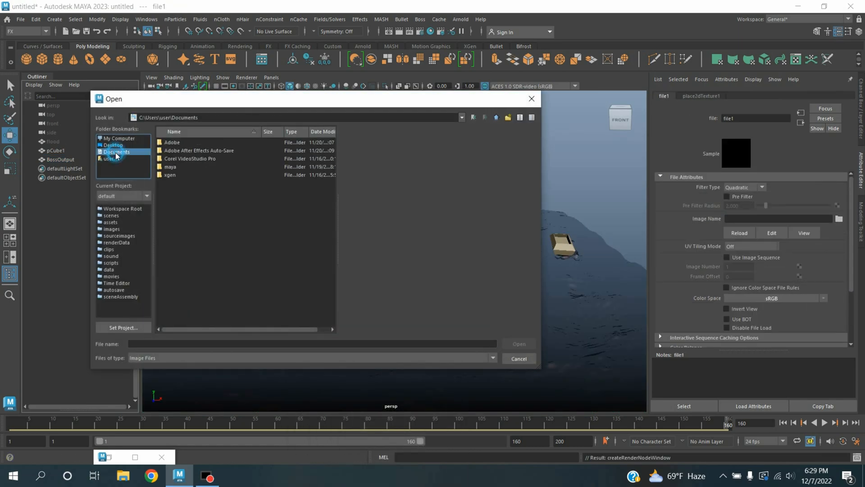
{"action": "double_click", "coordinate": [169, 167]}
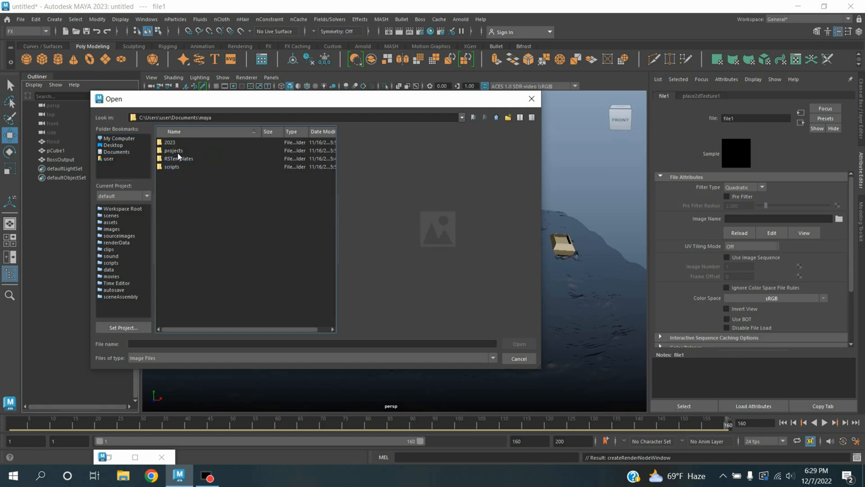
{"action": "double_click", "coordinate": [173, 150]}
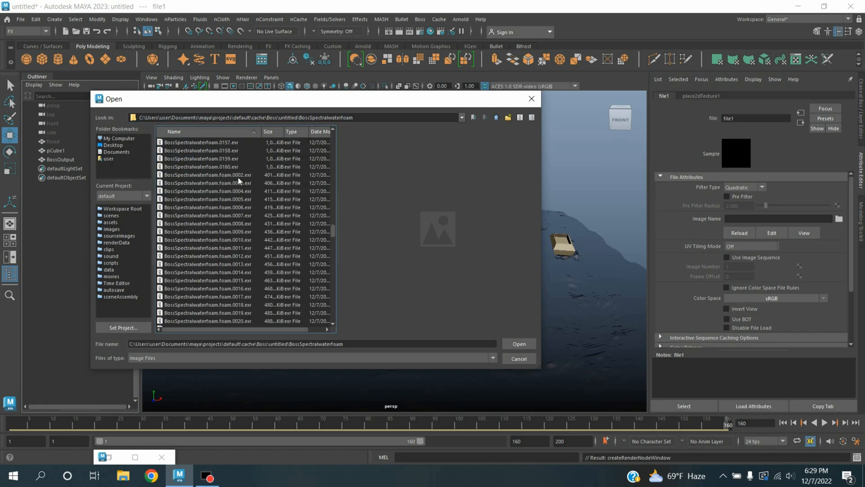
Step: Load BossSpectralwaterfoam's foam.0002.exr as the file texture's image
{"action": "left_click", "coordinate": [207, 174]}
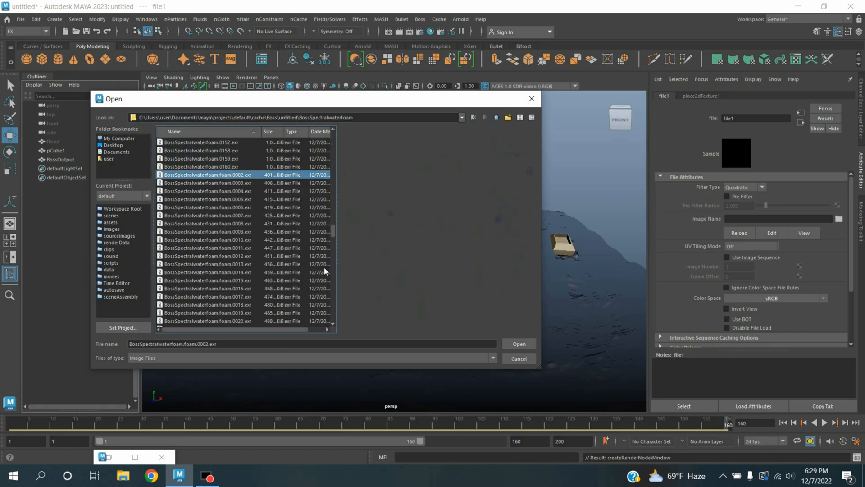
{"action": "left_click", "coordinate": [519, 344]}
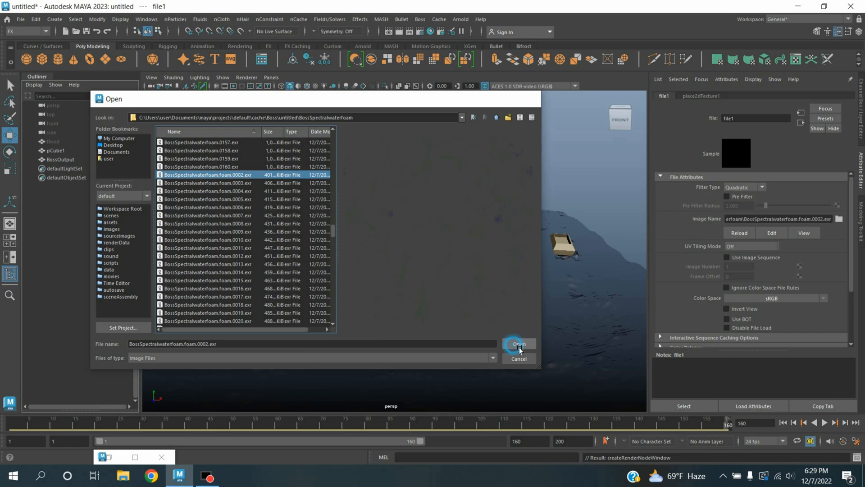
{"action": "left_click", "coordinate": [519, 344]}
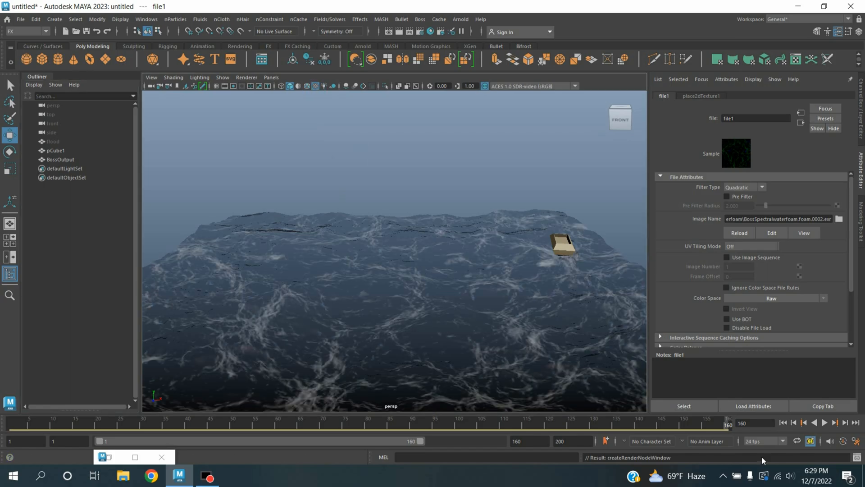
Step: Set file1's Color Space to Raw so white foam shows on the dark ocean
{"action": "left_click", "coordinate": [825, 430]}
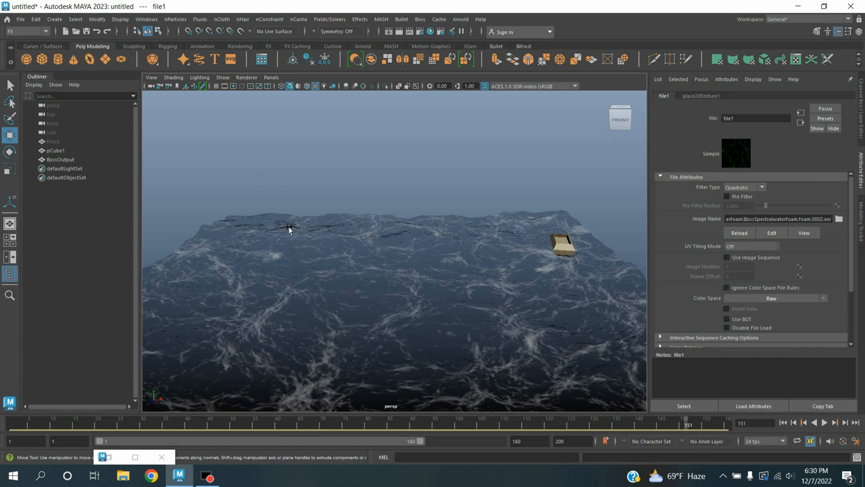
{"action": "mouse_move", "coordinate": [441, 250]}
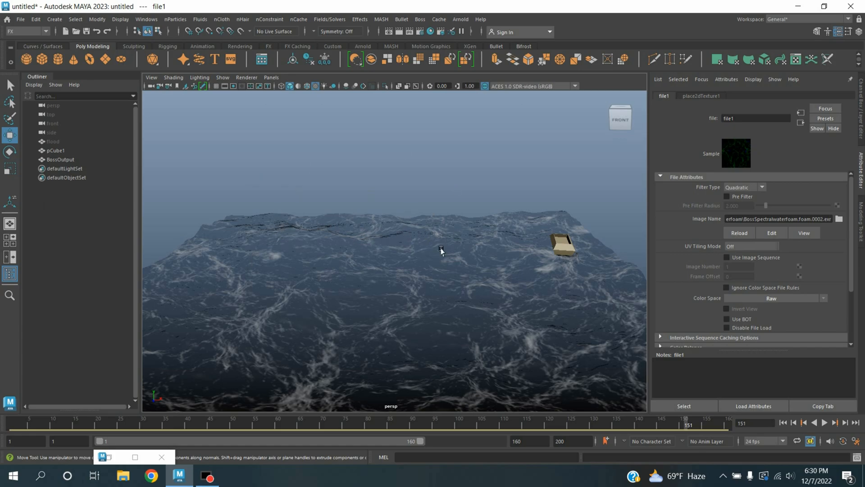